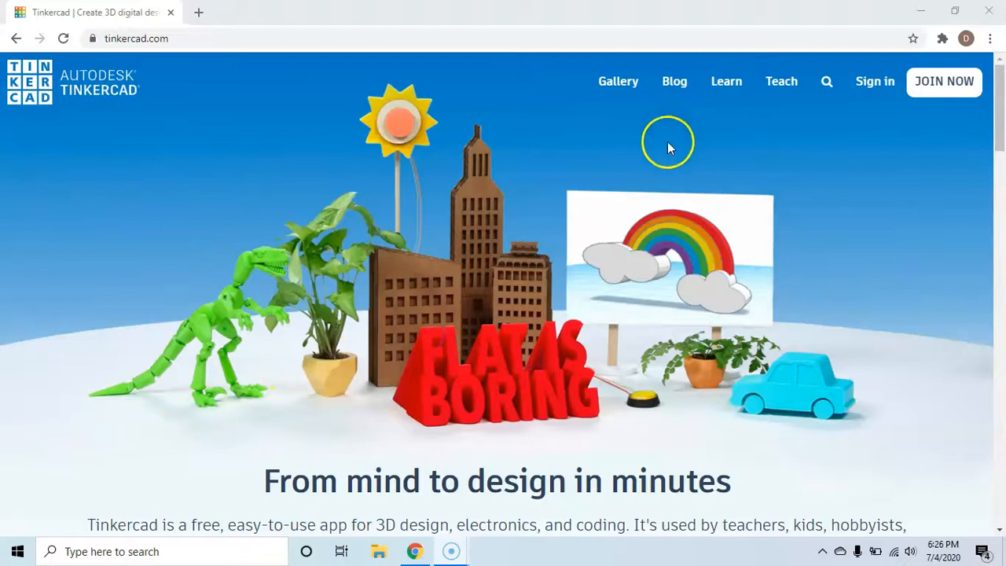
{"action": "mouse_move", "coordinate": [635, 239]}
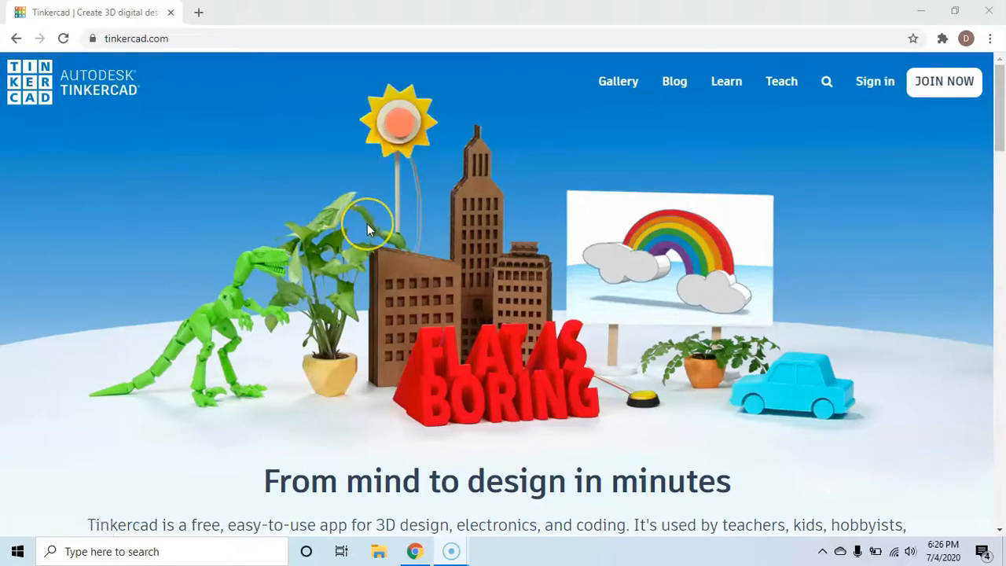
{"action": "mouse_move", "coordinate": [874, 81]}
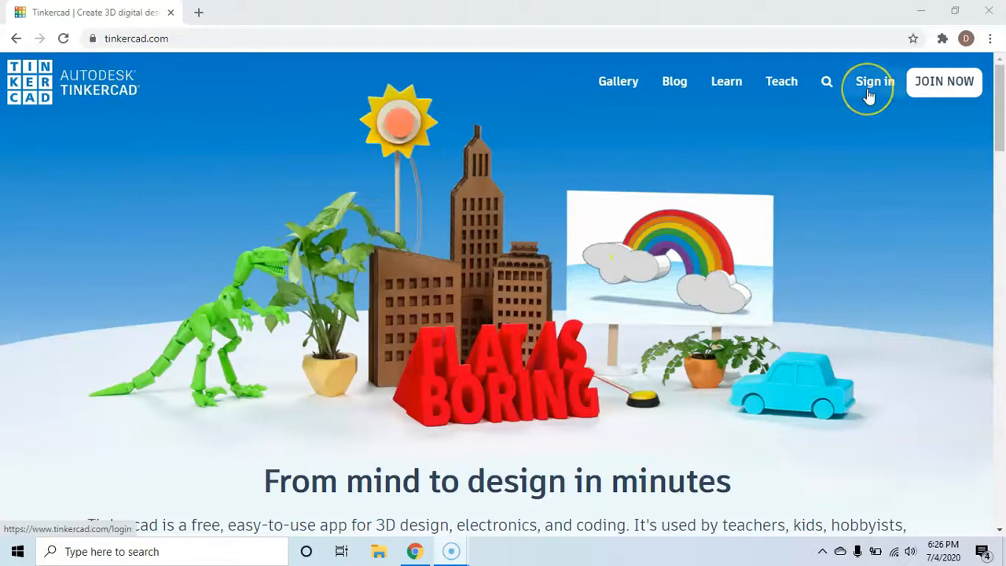
{"action": "mouse_move", "coordinate": [802, 66]}
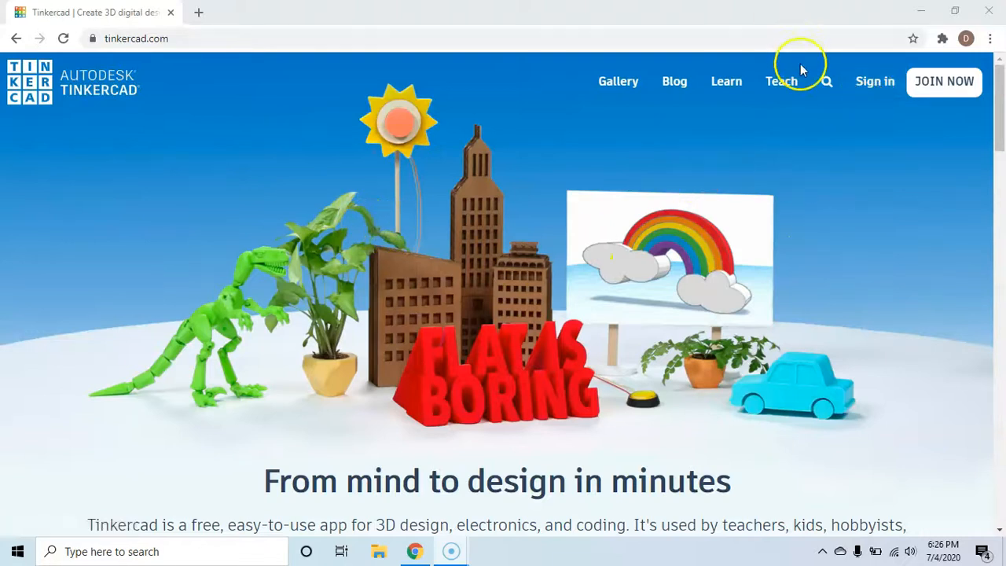
{"action": "mouse_move", "coordinate": [472, 290]}
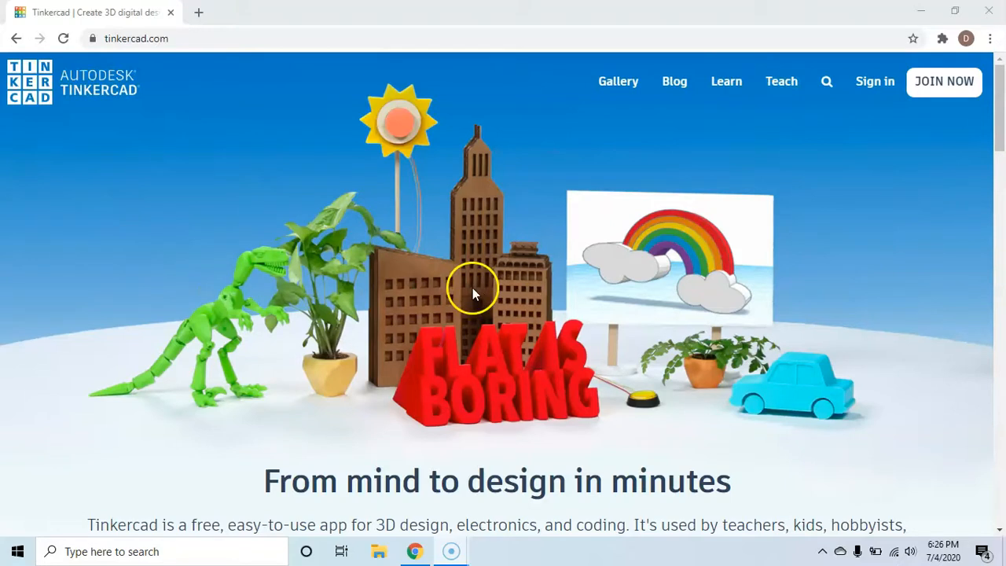
{"action": "mouse_move", "coordinate": [459, 291]}
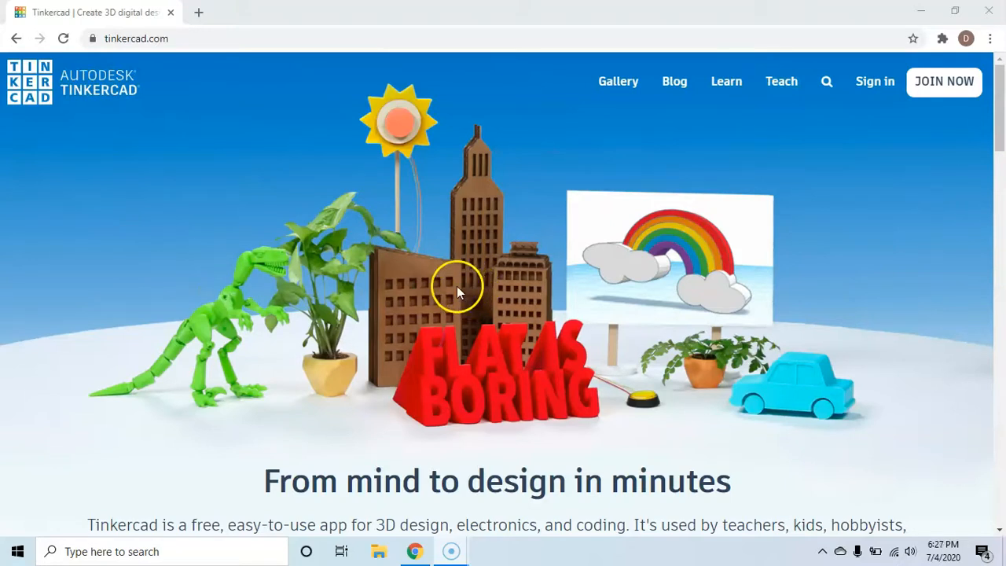
{"action": "mouse_move", "coordinate": [874, 82]}
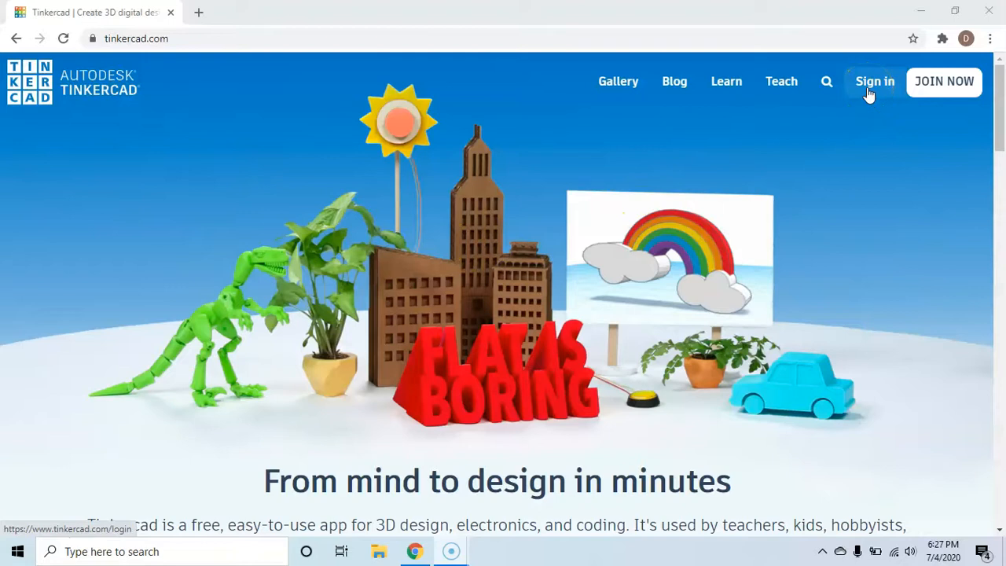
Go to the sign-in page with email, Google, Apple and class options
{"action": "left_click", "coordinate": [874, 82]}
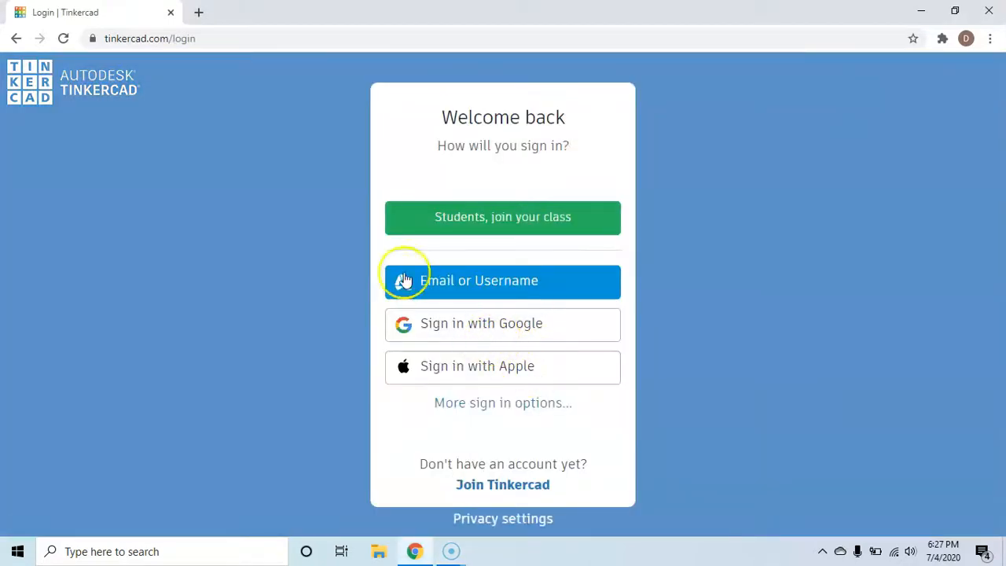
{"action": "mouse_move", "coordinate": [434, 323]}
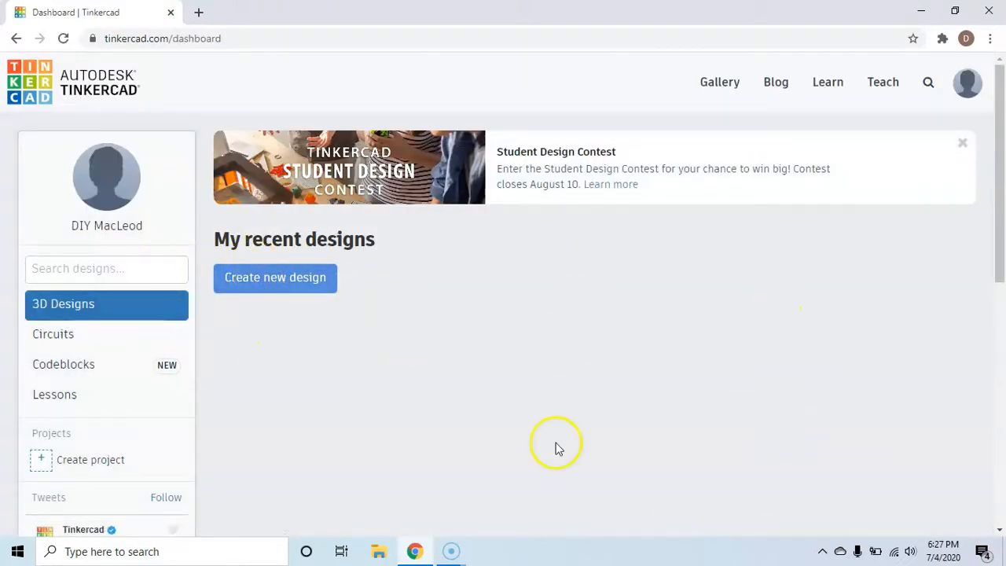
{"action": "mouse_move", "coordinate": [255, 142]}
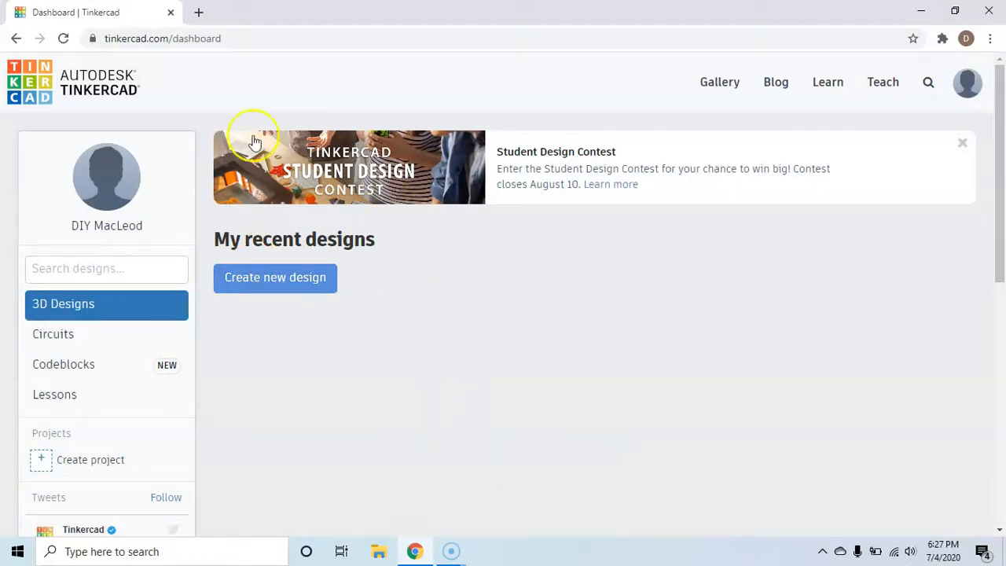
{"action": "mouse_move", "coordinate": [286, 343]}
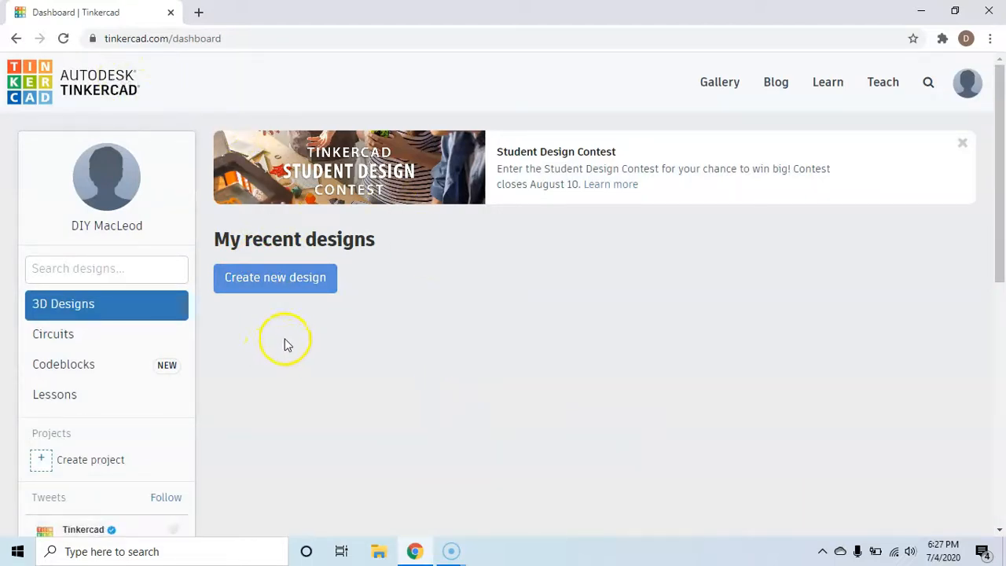
{"action": "mouse_move", "coordinate": [318, 376]}
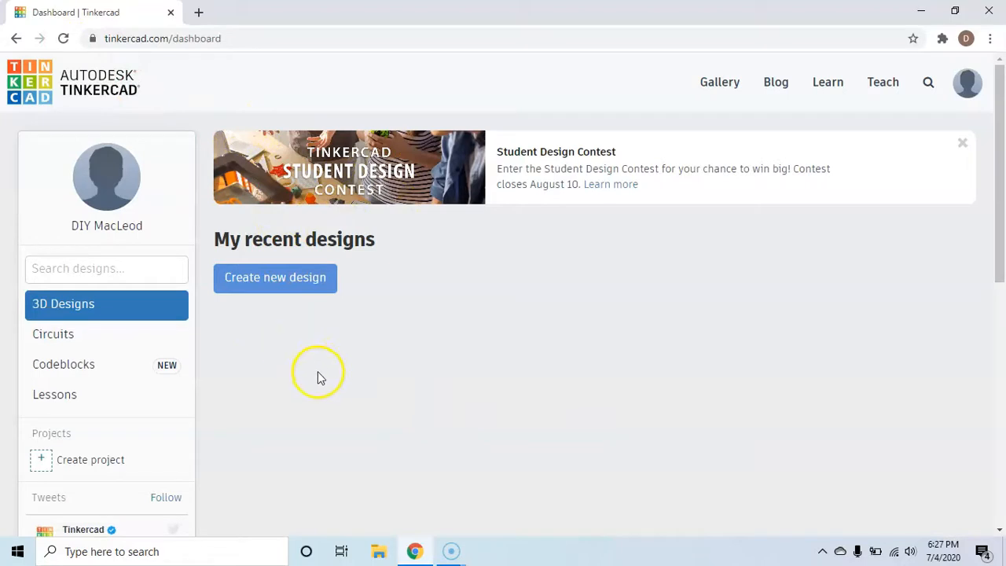
{"action": "mouse_move", "coordinate": [275, 276]}
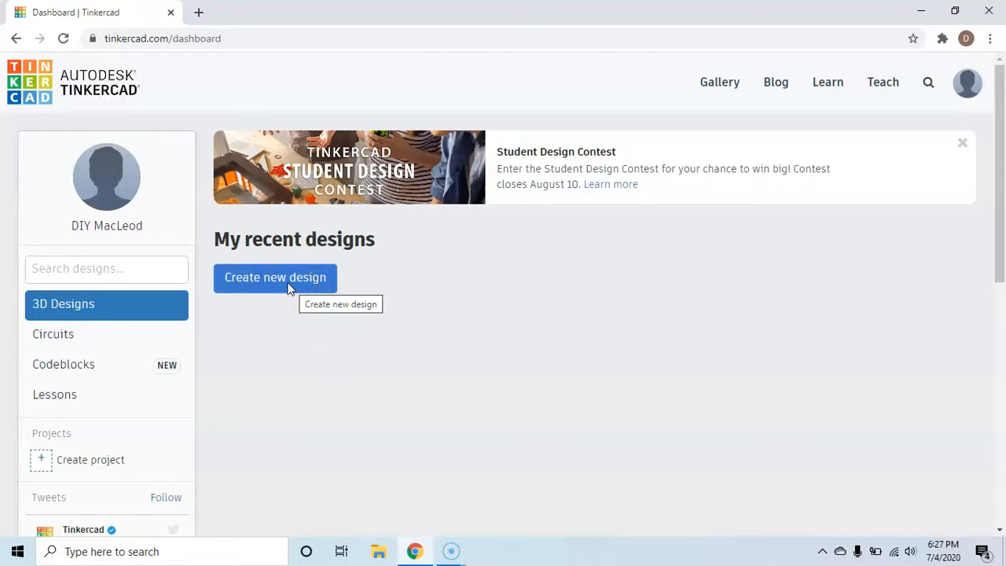
Create a new blank 3D design and scroll Basic Shapes down to Roof
{"action": "left_click", "coordinate": [275, 277]}
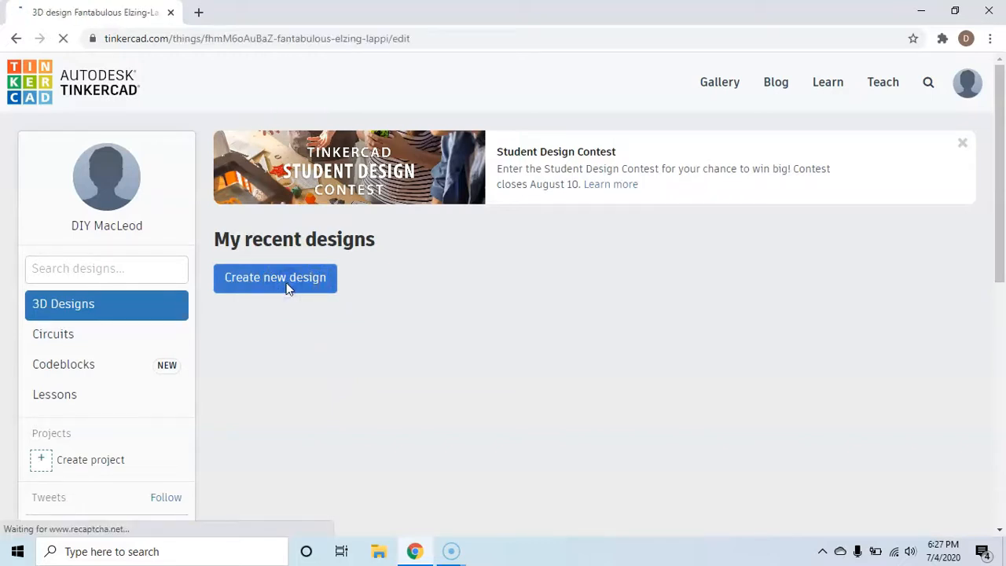
{"action": "left_click", "coordinate": [275, 277]}
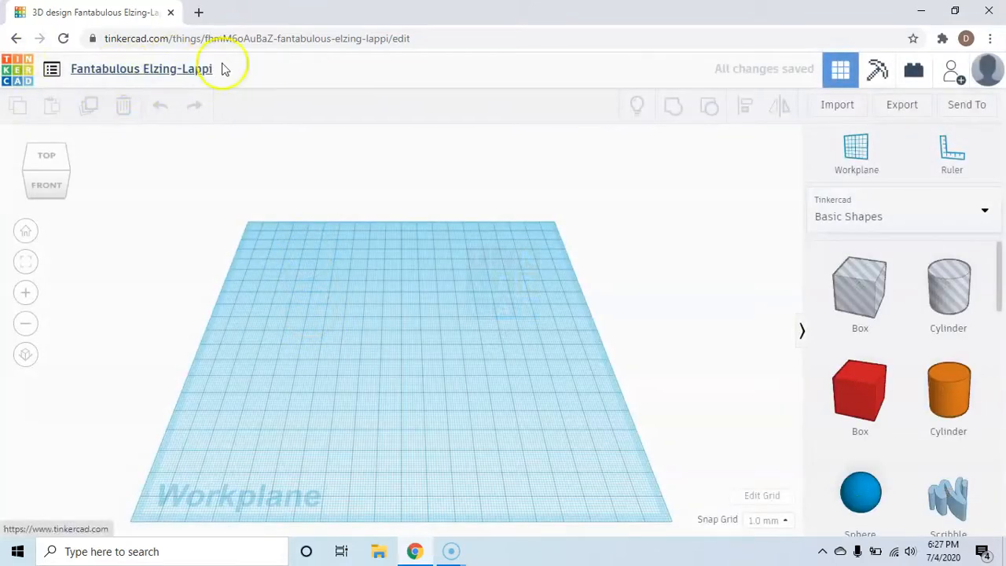
{"action": "mouse_move", "coordinate": [354, 439]}
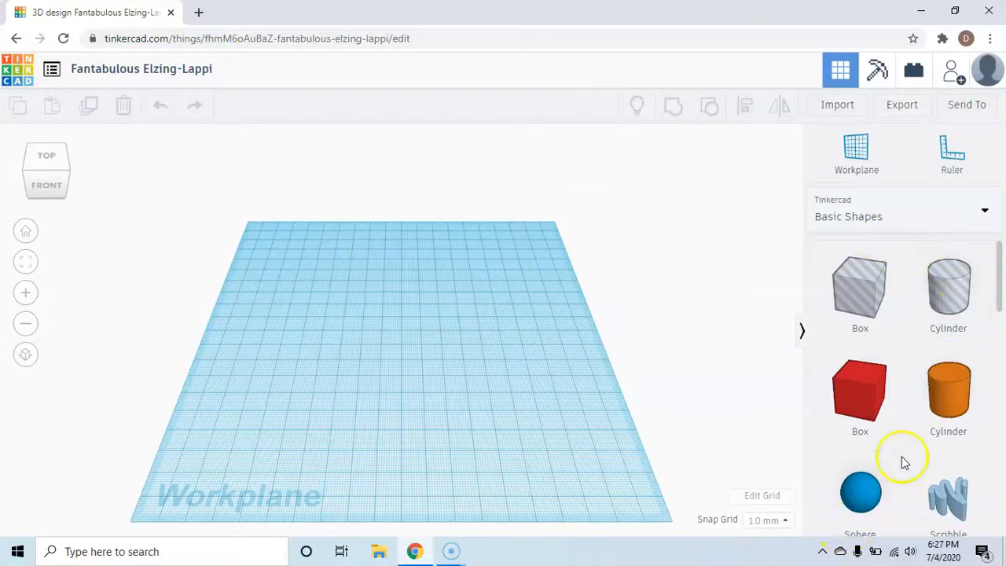
{"action": "scroll", "scroll_direction": "down", "scroll_amount": 3}
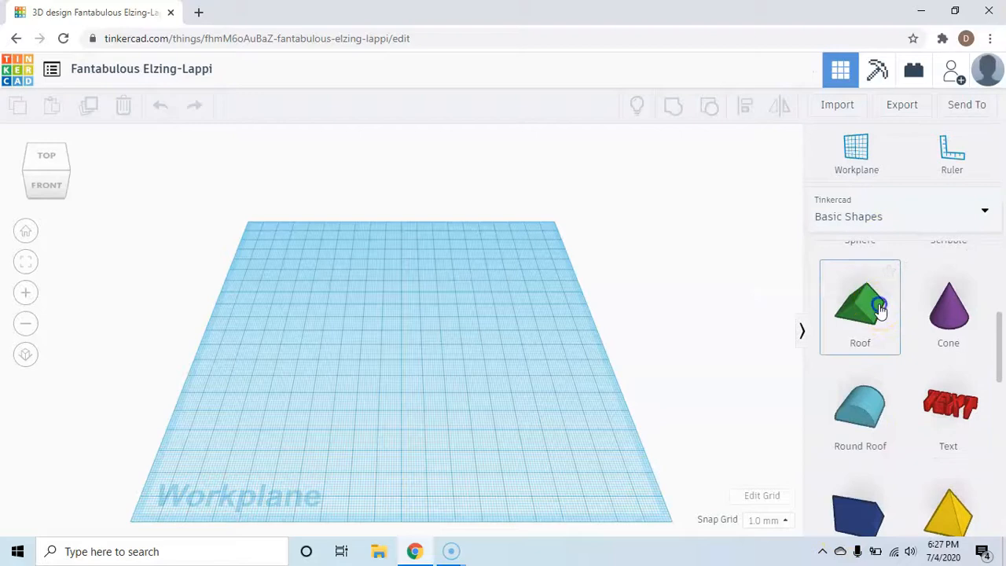
Place a green Roof shape on the workplane and select it
{"action": "left_click", "coordinate": [860, 305]}
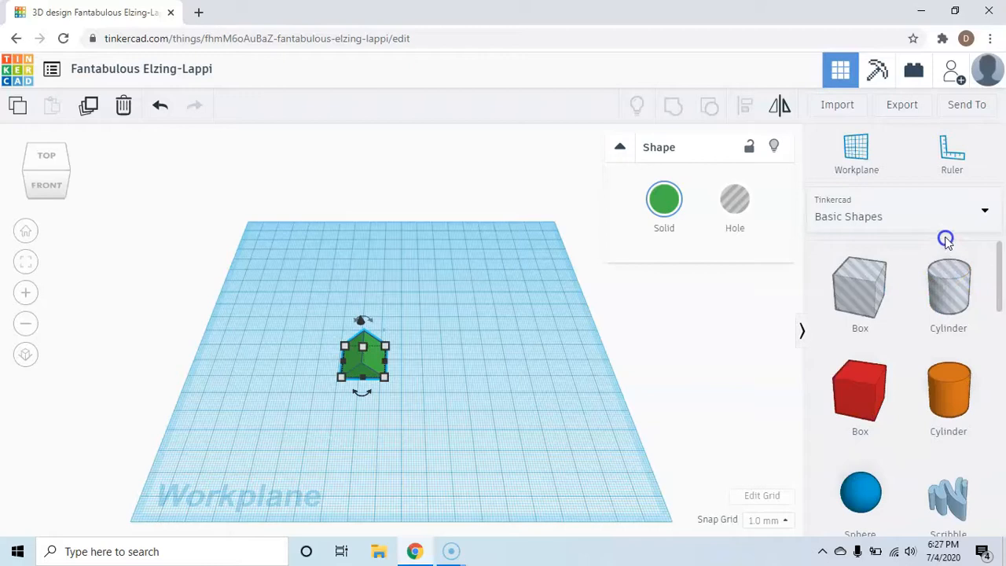
{"action": "left_click", "coordinate": [984, 210]}
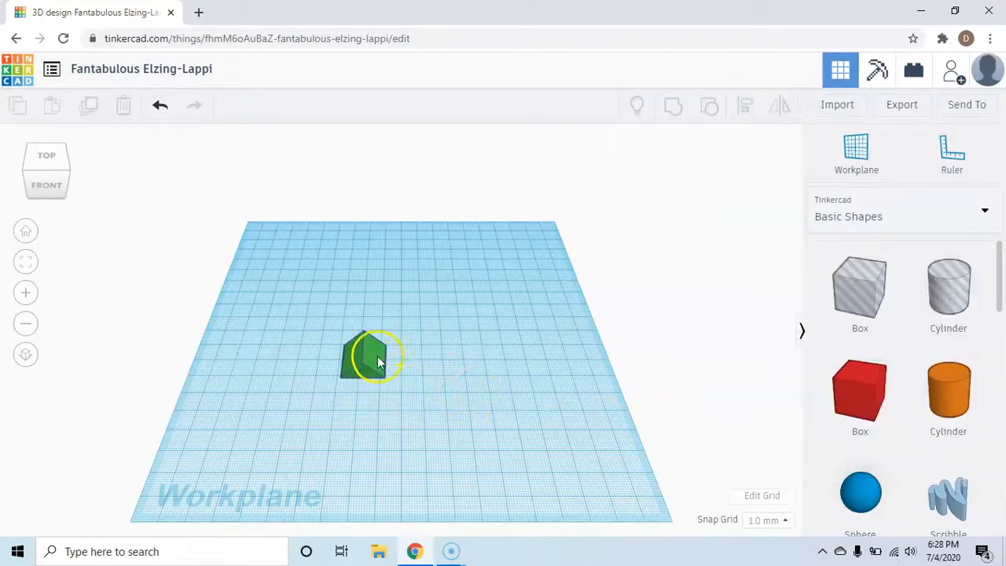
{"action": "left_click", "coordinate": [374, 358]}
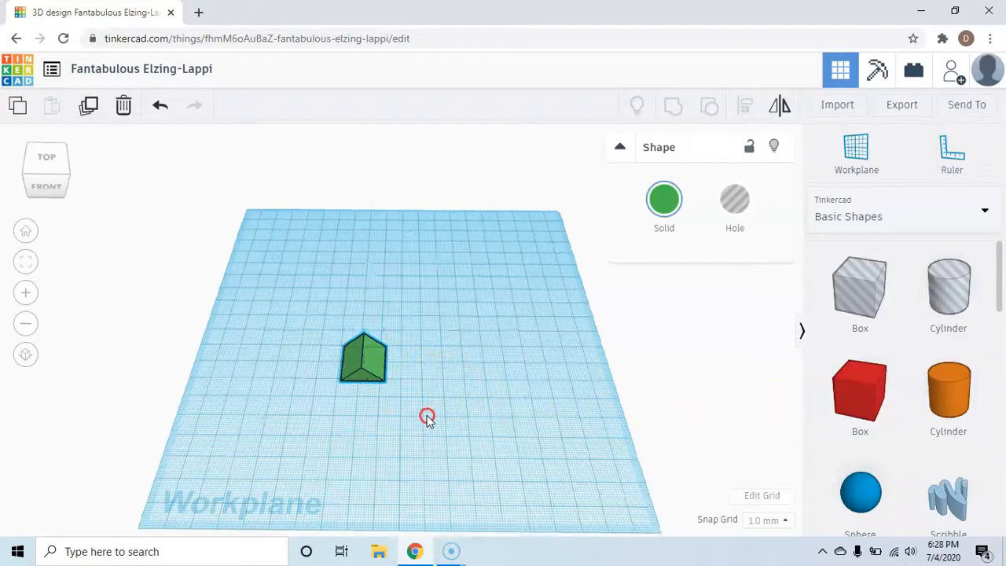
Rotate the roof onto its side so the triangular face points up
{"action": "left_click_drag", "start_coordinate": [427, 417], "coordinate": [324, 343]}
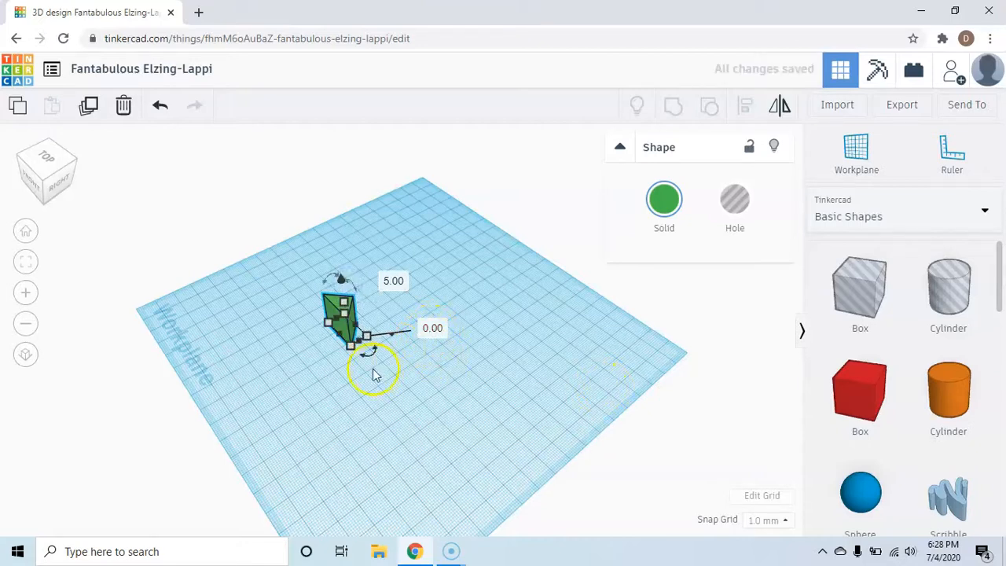
{"action": "left_click_drag", "start_coordinate": [374, 369], "coordinate": [432, 422]}
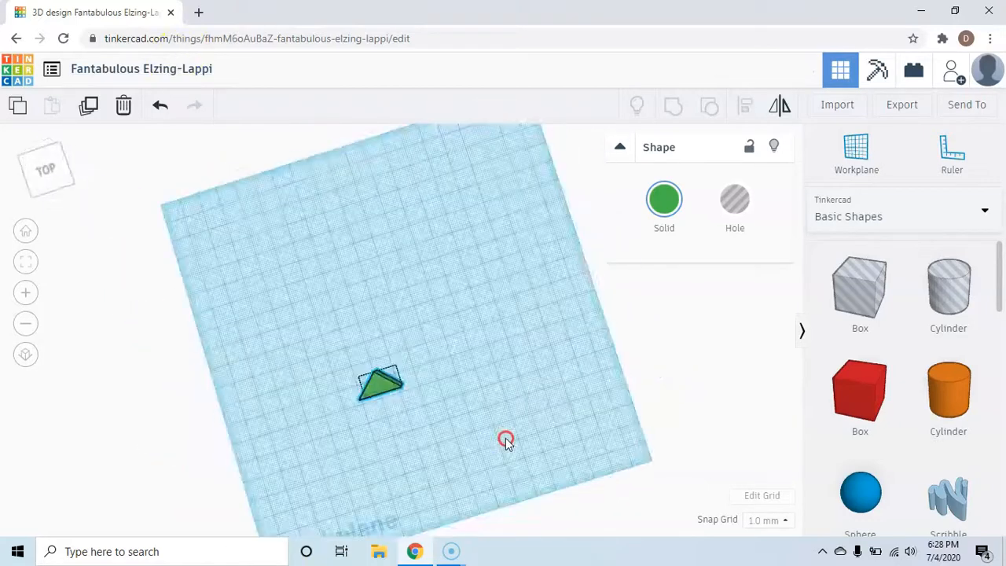
{"action": "left_click", "coordinate": [380, 385]}
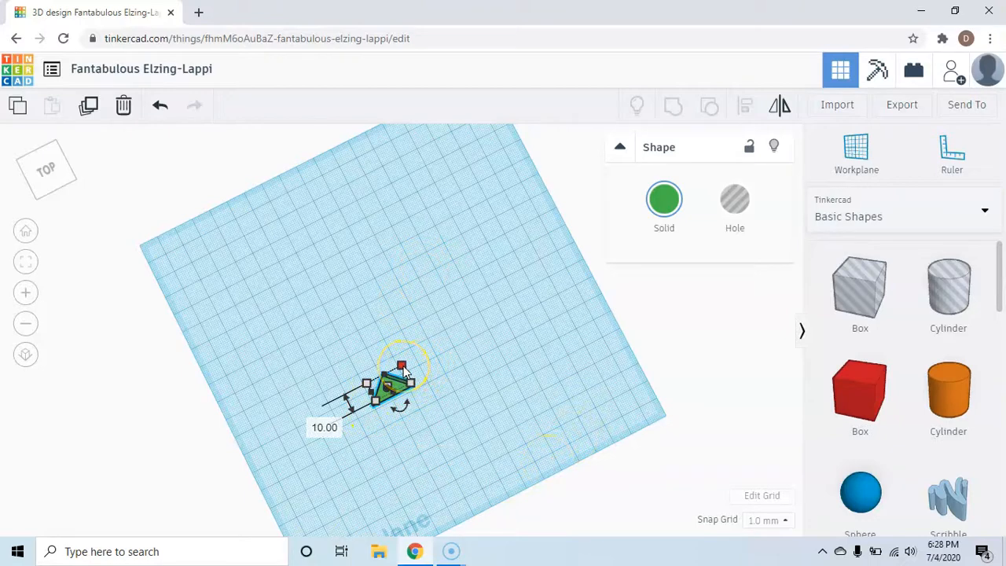
Enlarge the triangle to about 55 by 45 and move it toward the workplane centre
{"action": "left_click_drag", "start_coordinate": [400, 365], "coordinate": [431, 296]}
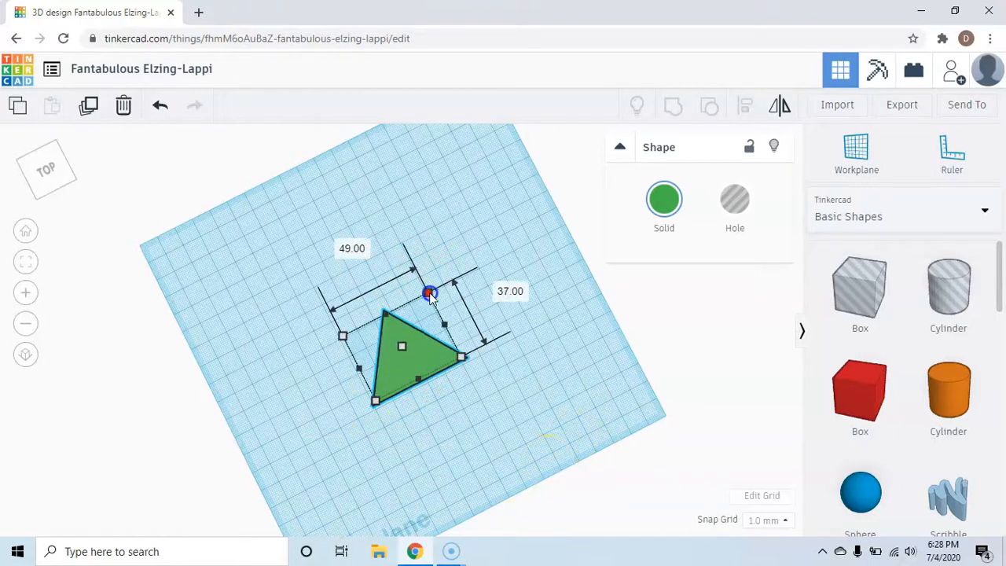
{"action": "left_click_drag", "start_coordinate": [430, 292], "coordinate": [432, 276]}
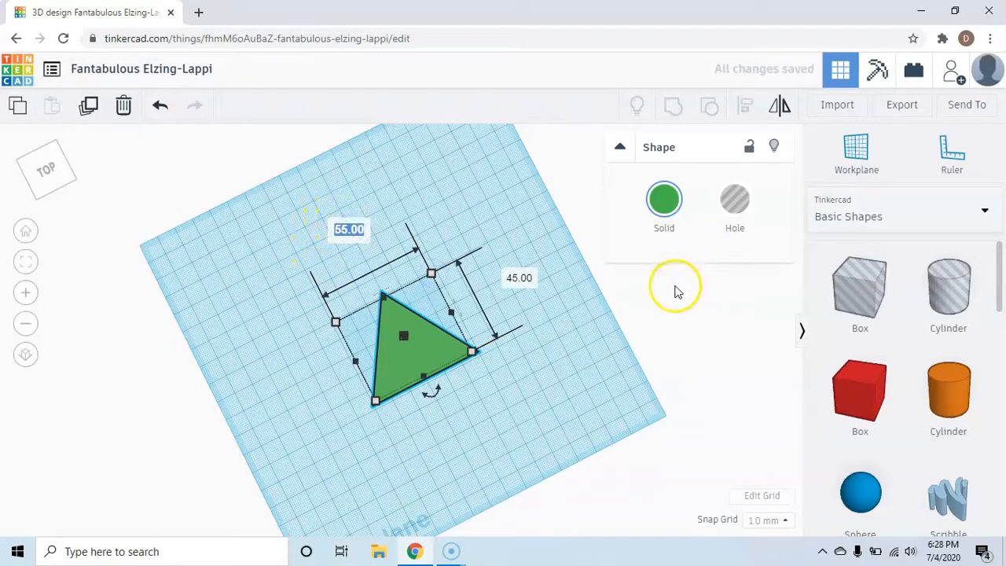
{"action": "mouse_move", "coordinate": [673, 300]}
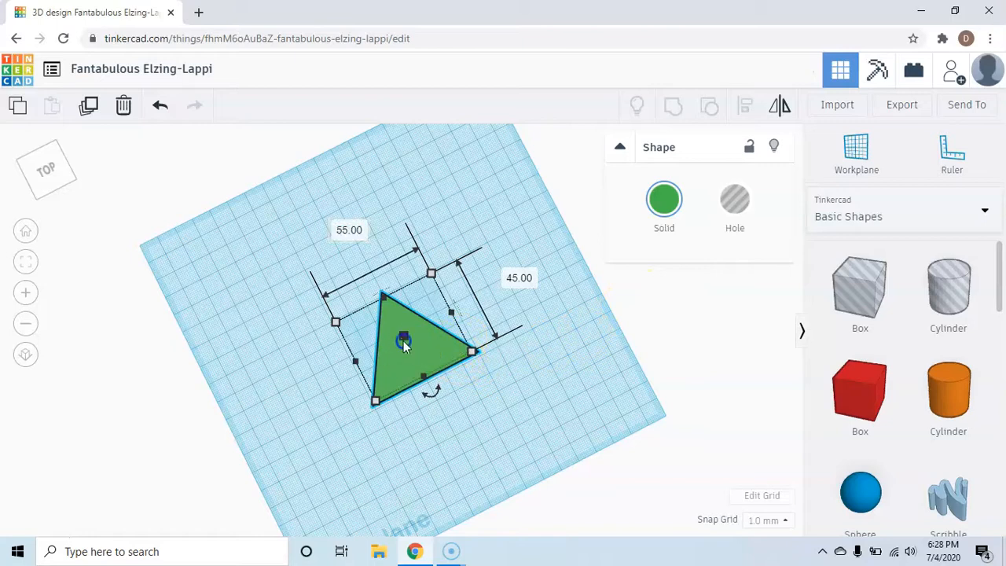
{"action": "left_click_drag", "start_coordinate": [406, 343], "coordinate": [353, 322]}
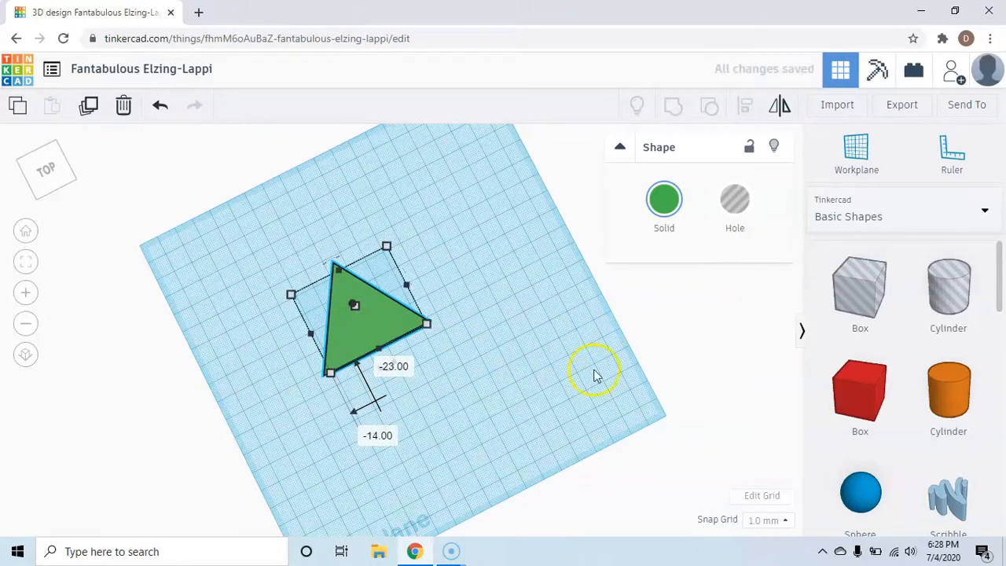
{"action": "mouse_move", "coordinate": [282, 206]}
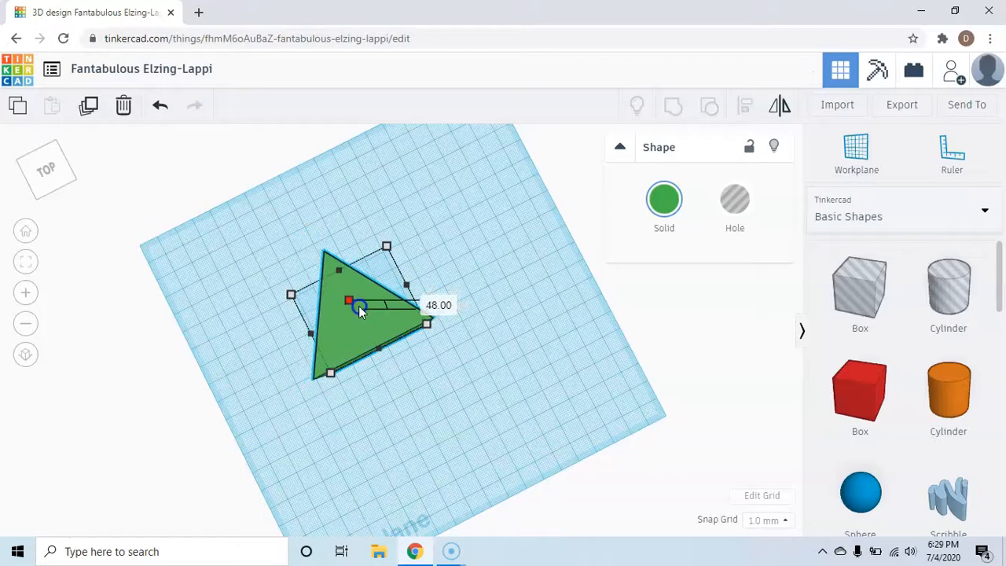
{"action": "left_click_drag", "start_coordinate": [349, 300], "coordinate": [355, 307]}
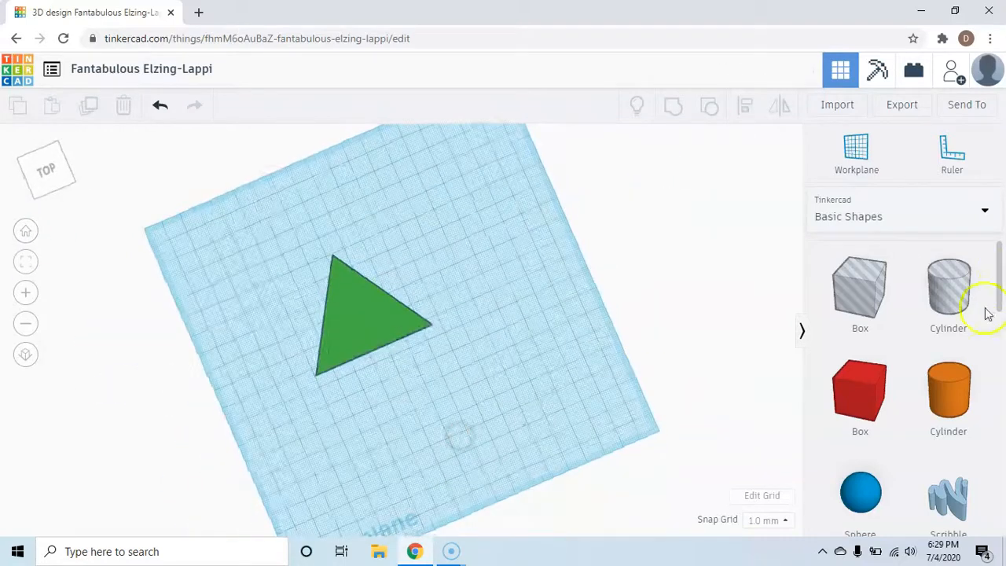
Add a small second roof beside the large triangle and rotate it
{"action": "scroll", "scroll_direction": "down", "scroll_amount": 3}
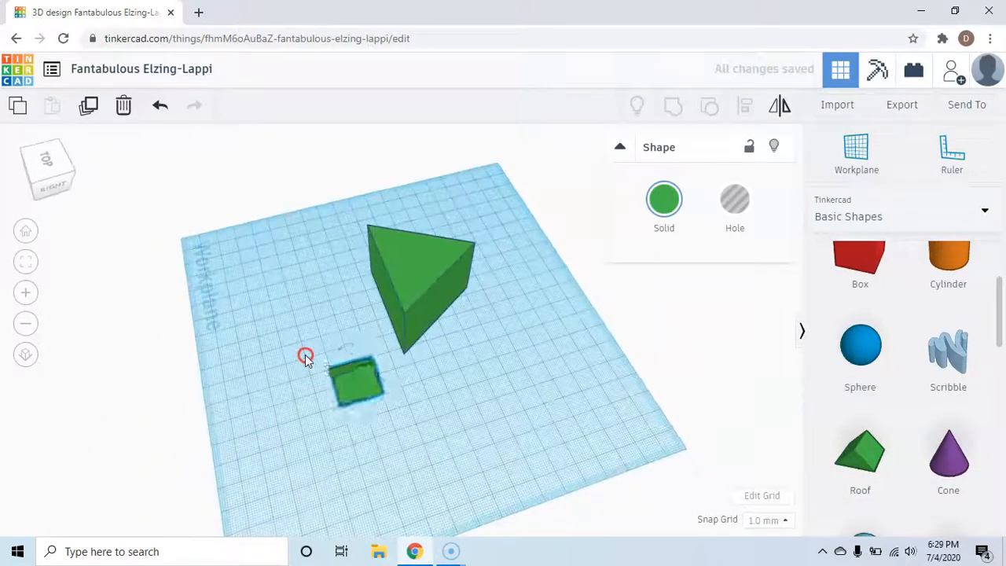
{"action": "left_click", "coordinate": [359, 385]}
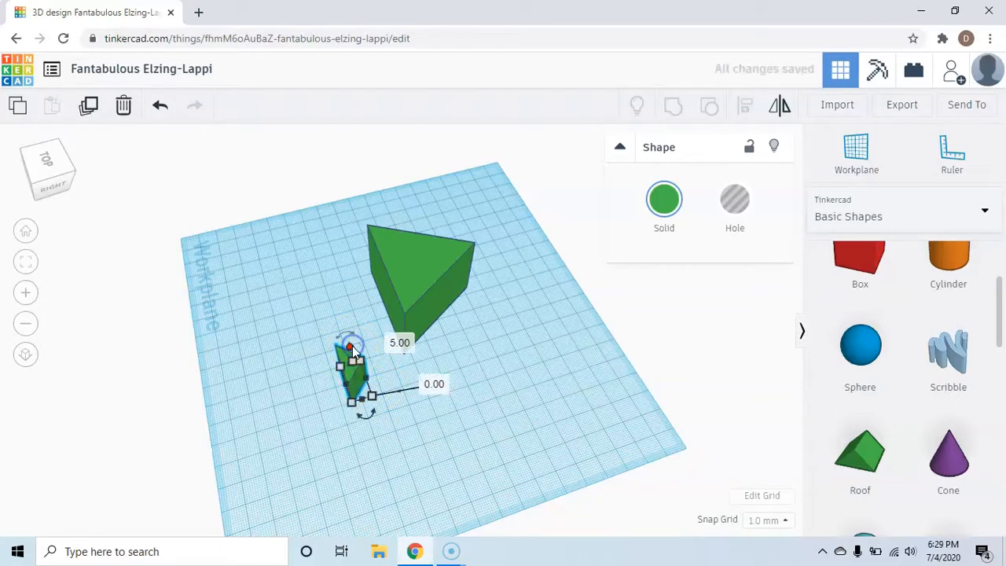
{"action": "left_click_drag", "start_coordinate": [352, 342], "coordinate": [355, 306]}
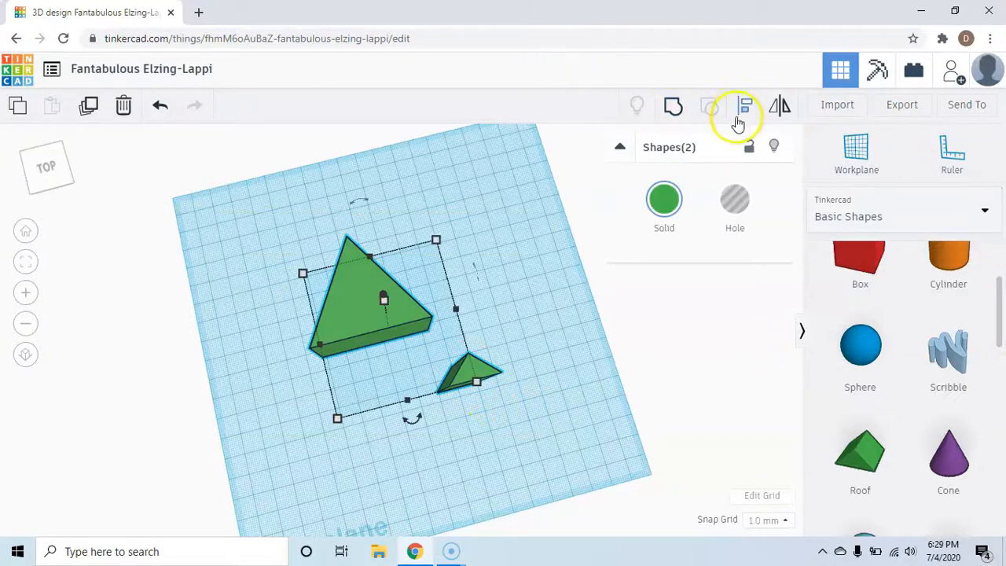
{"action": "mouse_move", "coordinate": [742, 107]}
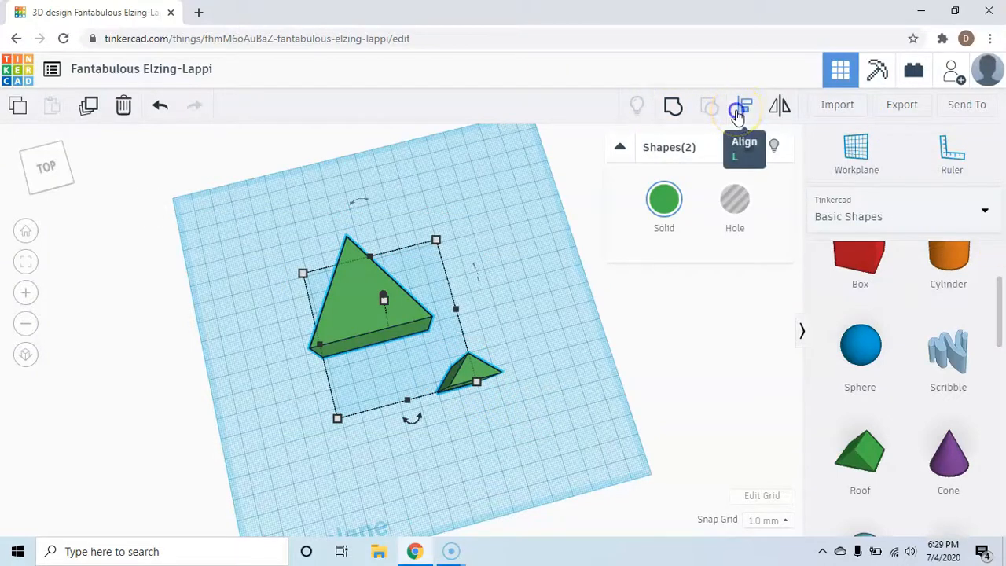
Align the second roof so it overlaps the large triangle's front corner
{"action": "left_click", "coordinate": [742, 107]}
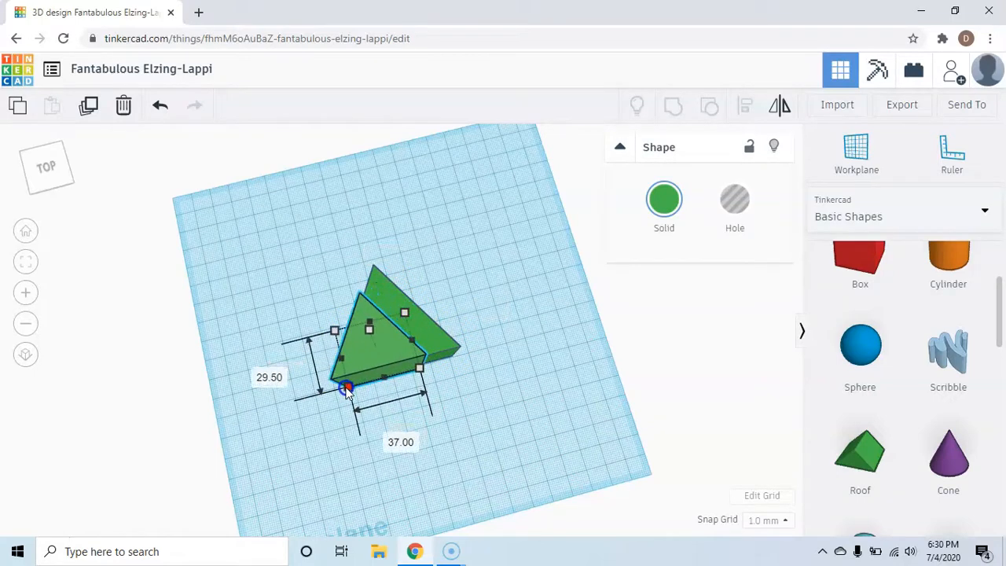
Size the second triangle to 25 by 35
{"action": "left_click_drag", "start_coordinate": [349, 387], "coordinate": [336, 385]}
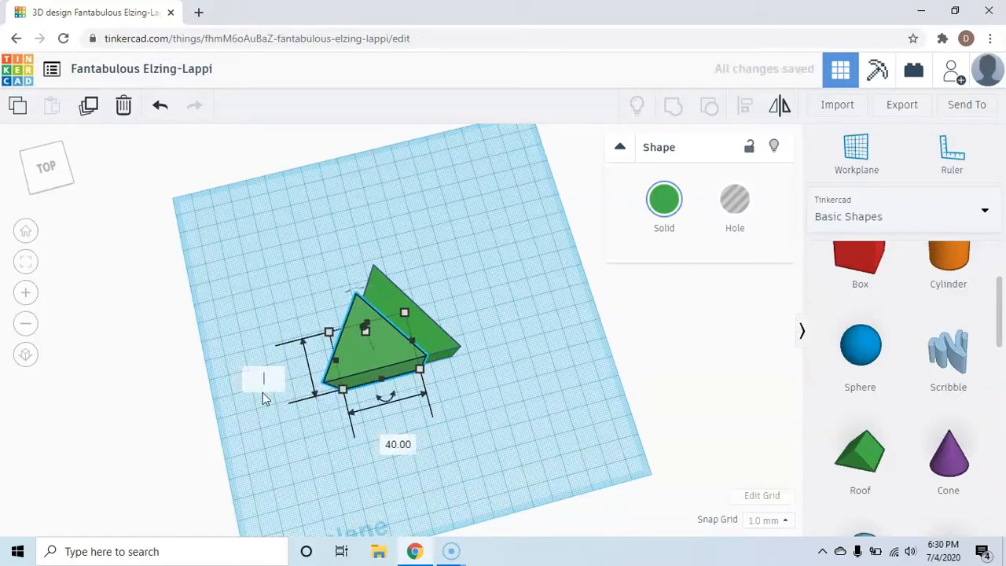
{"action": "type", "text": "25"}
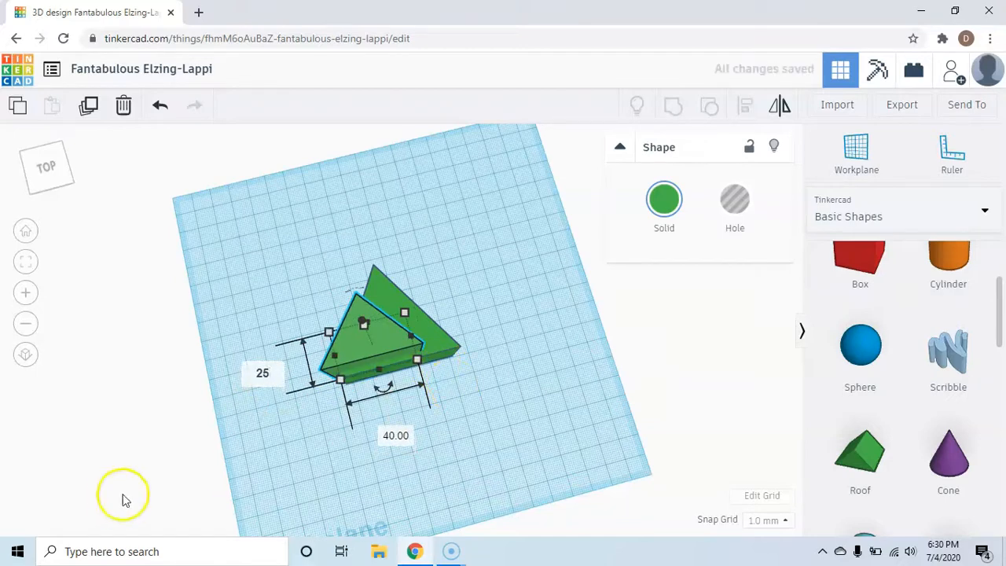
{"action": "left_click", "coordinate": [396, 434]}
{"action": "type", "text": "35"}
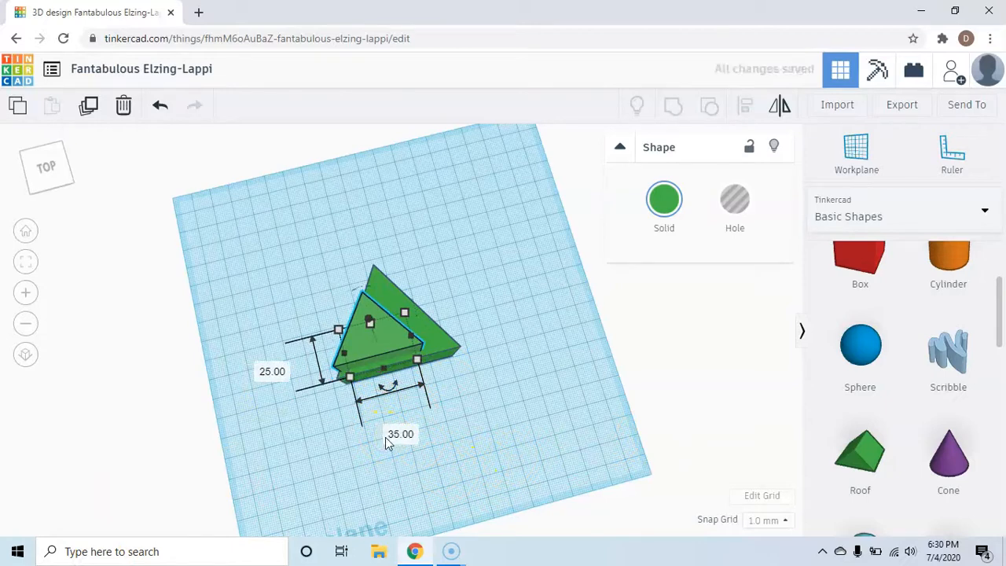
{"action": "left_click", "coordinate": [544, 434]}
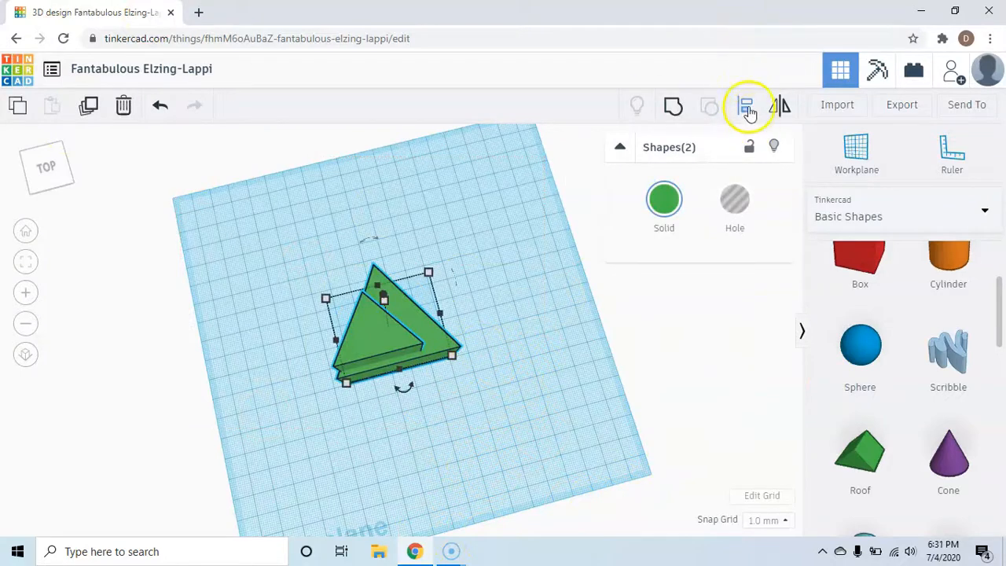
Centre the small triangle inside the large one using Align
{"action": "left_click", "coordinate": [745, 105]}
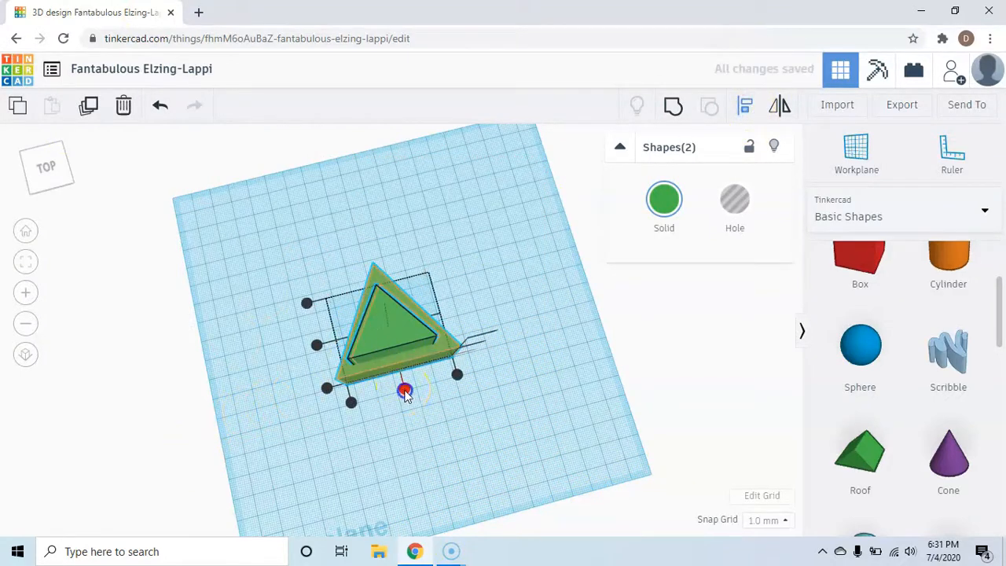
{"action": "left_click_drag", "start_coordinate": [403, 390], "coordinate": [327, 388]}
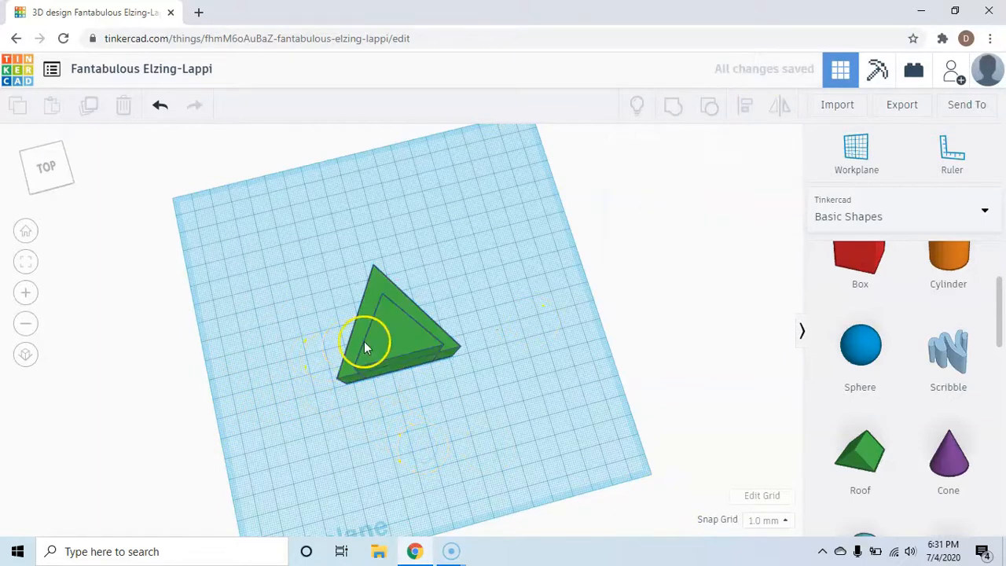
{"action": "left_click", "coordinate": [393, 330]}
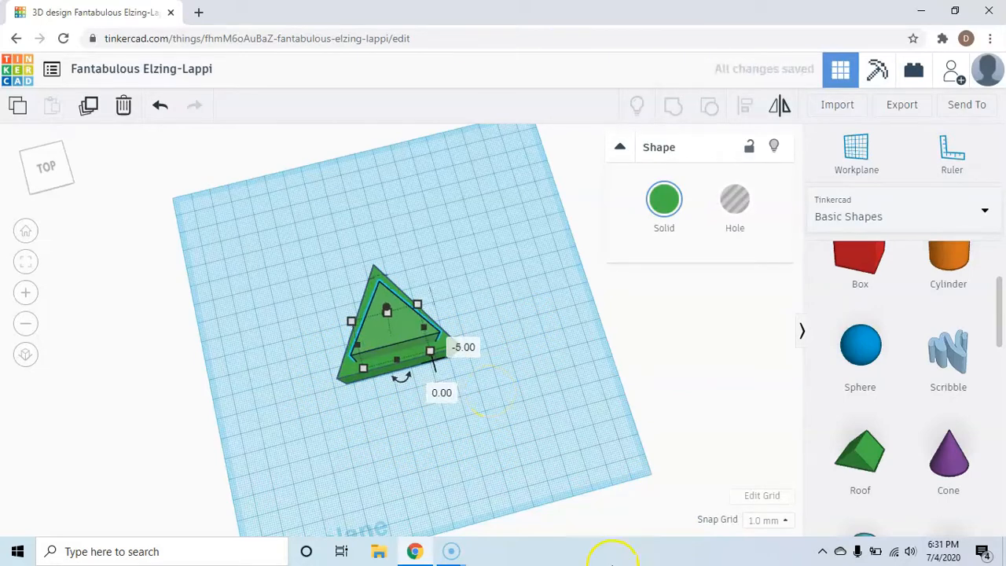
{"action": "left_click", "coordinate": [374, 444]}
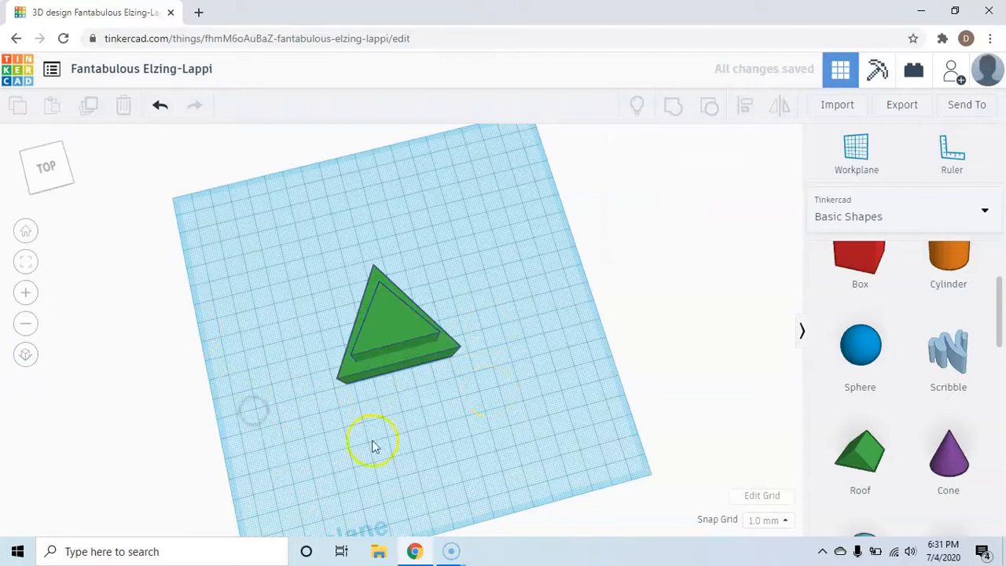
{"action": "left_click", "coordinate": [401, 330]}
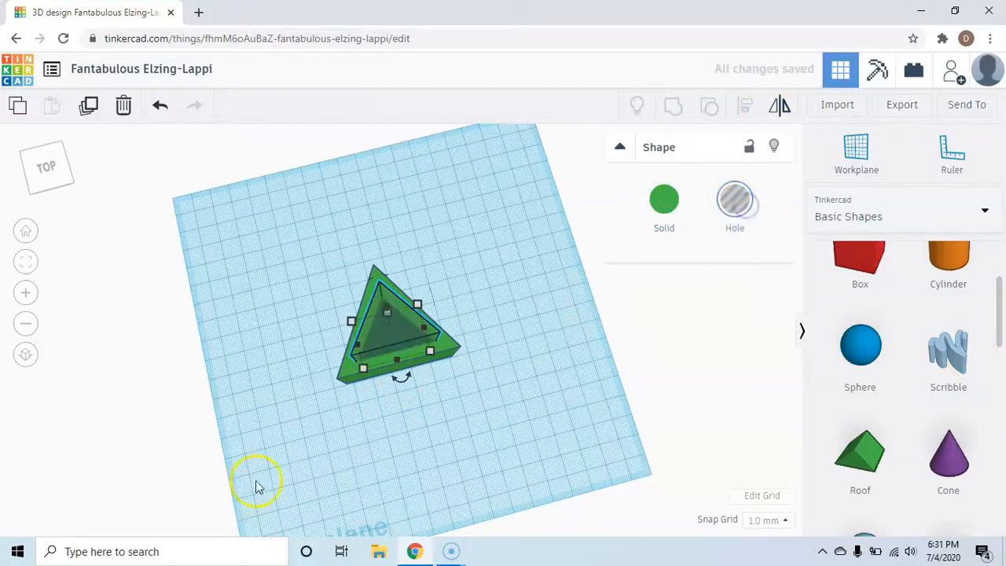
Make the inner triangle a Hole and group both into a hollow triangular frame
{"action": "left_click", "coordinate": [581, 470]}
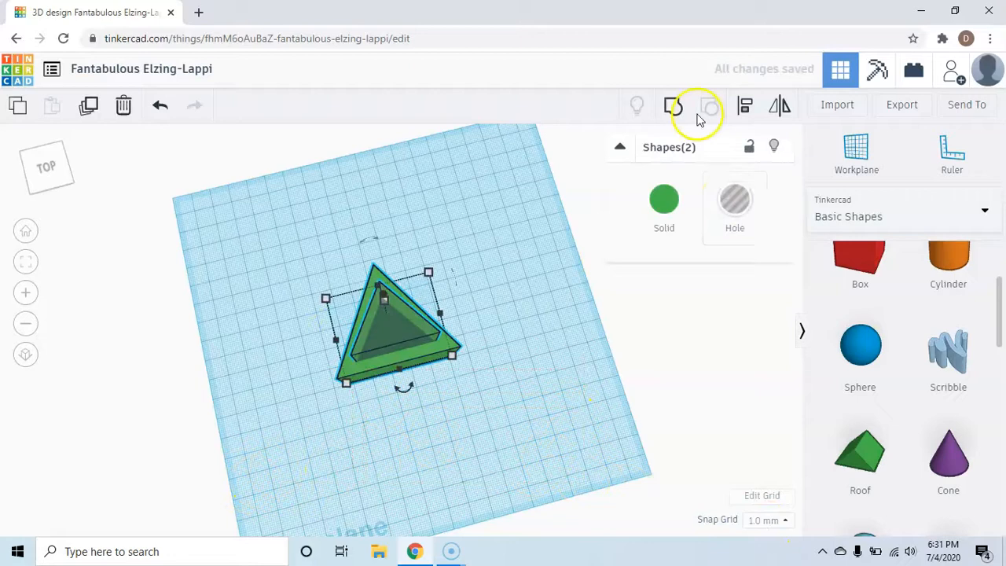
{"action": "mouse_move", "coordinate": [673, 105]}
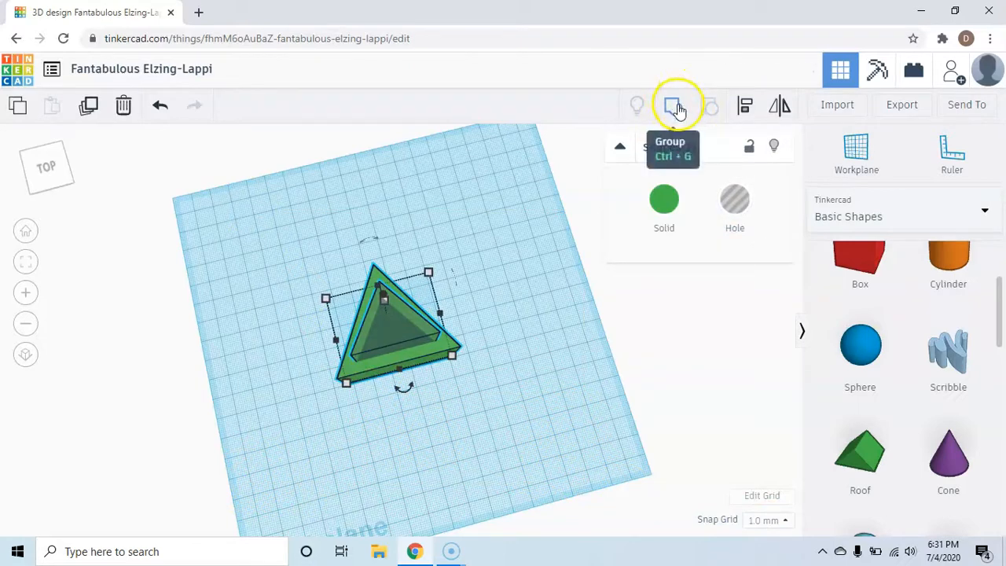
{"action": "left_click", "coordinate": [672, 104]}
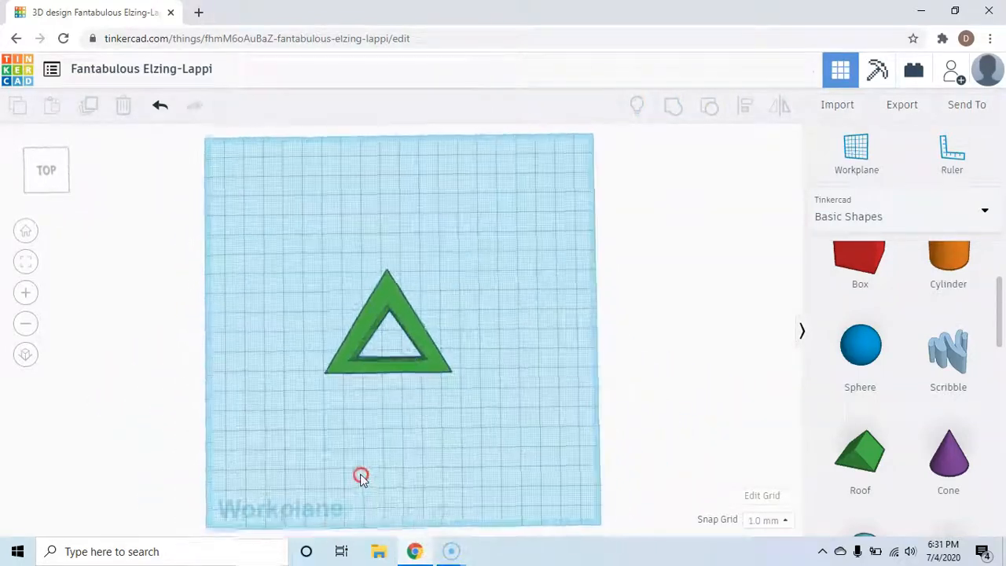
{"action": "left_click_drag", "start_coordinate": [361, 476], "coordinate": [412, 454]}
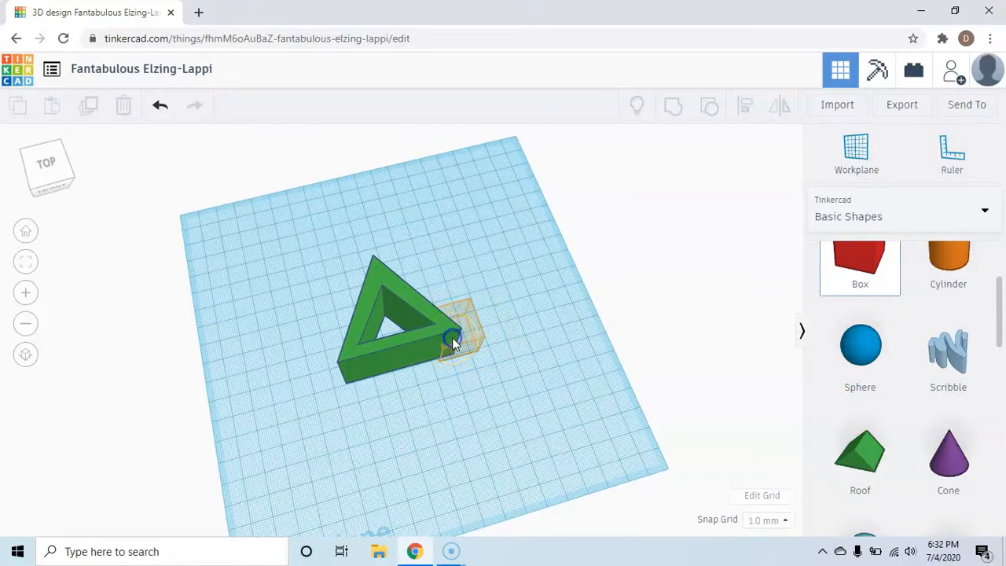
Place a red box at the frame's right corner and resize it to 21 by 13
{"action": "left_click", "coordinate": [456, 330]}
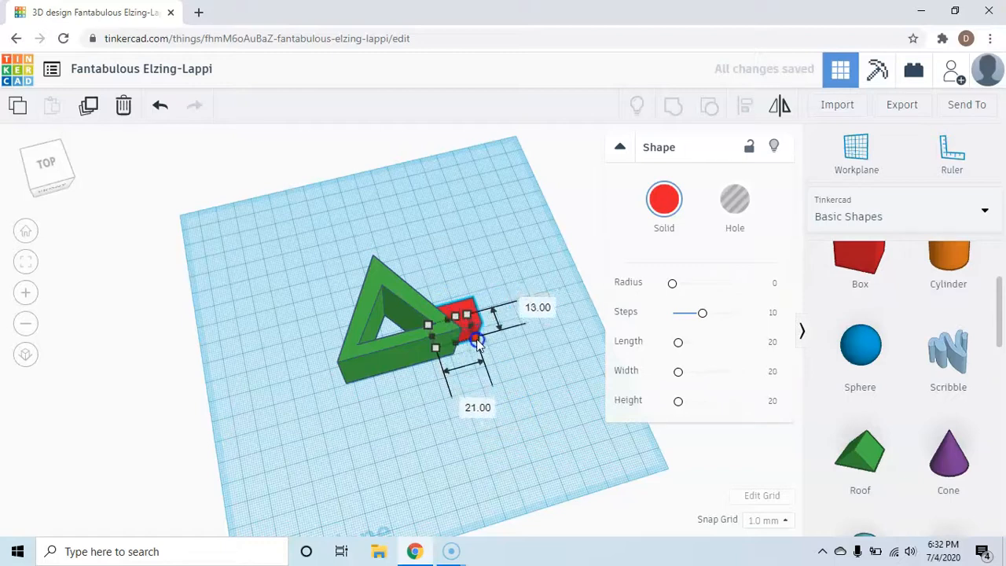
{"action": "left_click_drag", "start_coordinate": [479, 343], "coordinate": [506, 349]}
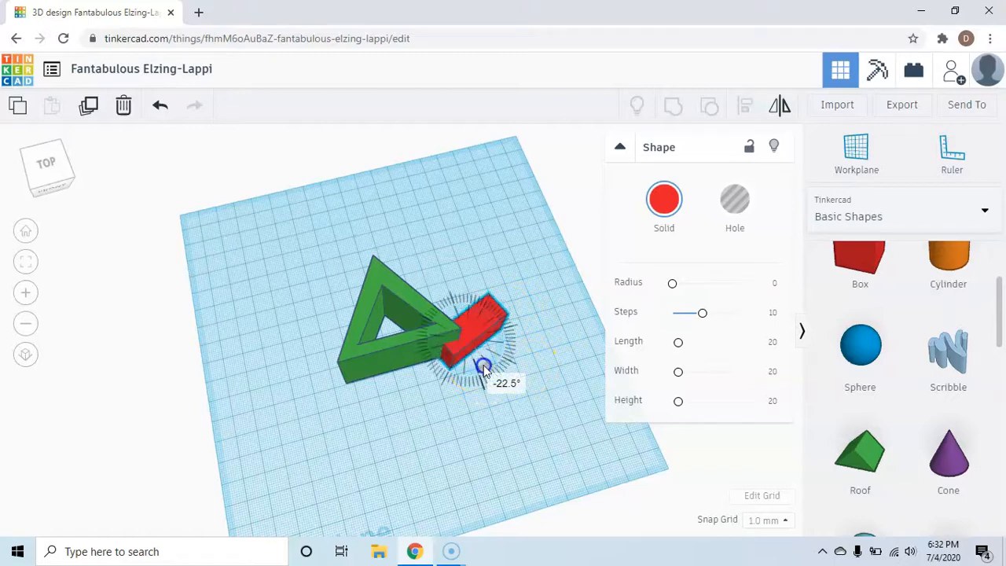
Rotate the red box to follow the frame's base and nudge it into the corner
{"action": "left_click_drag", "start_coordinate": [484, 364], "coordinate": [481, 376]}
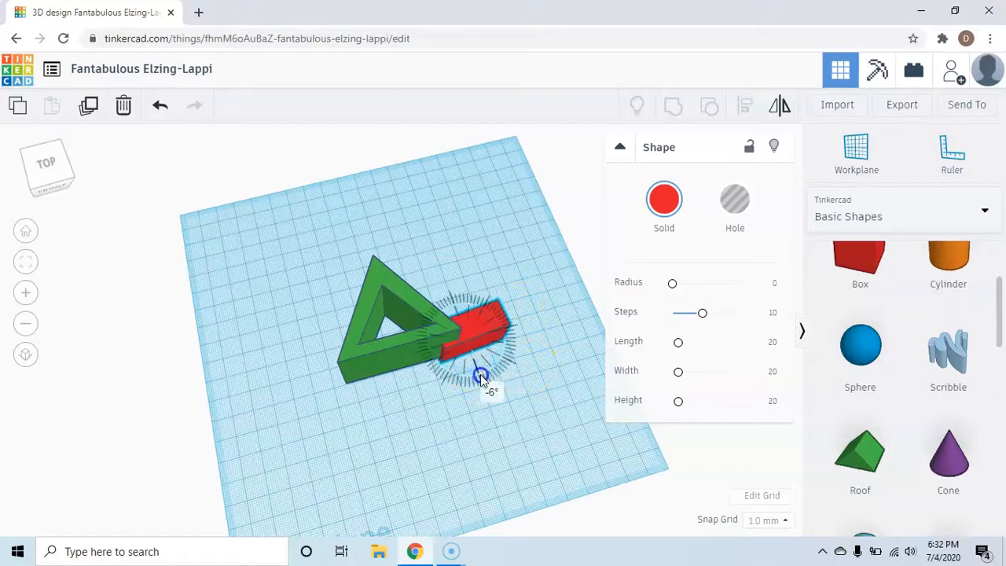
{"action": "left_click_drag", "start_coordinate": [481, 376], "coordinate": [487, 379]}
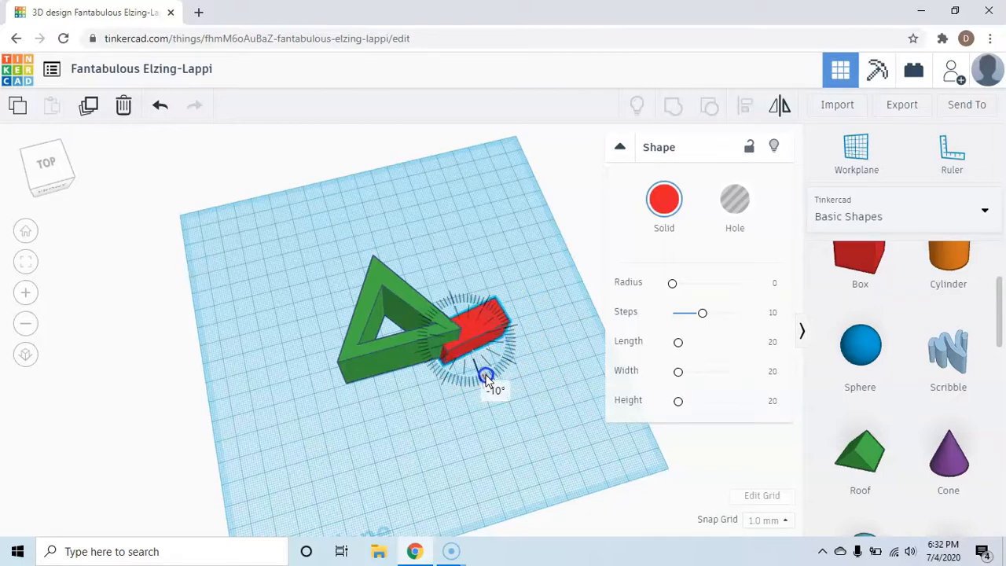
{"action": "left_click_drag", "start_coordinate": [486, 377], "coordinate": [490, 329]}
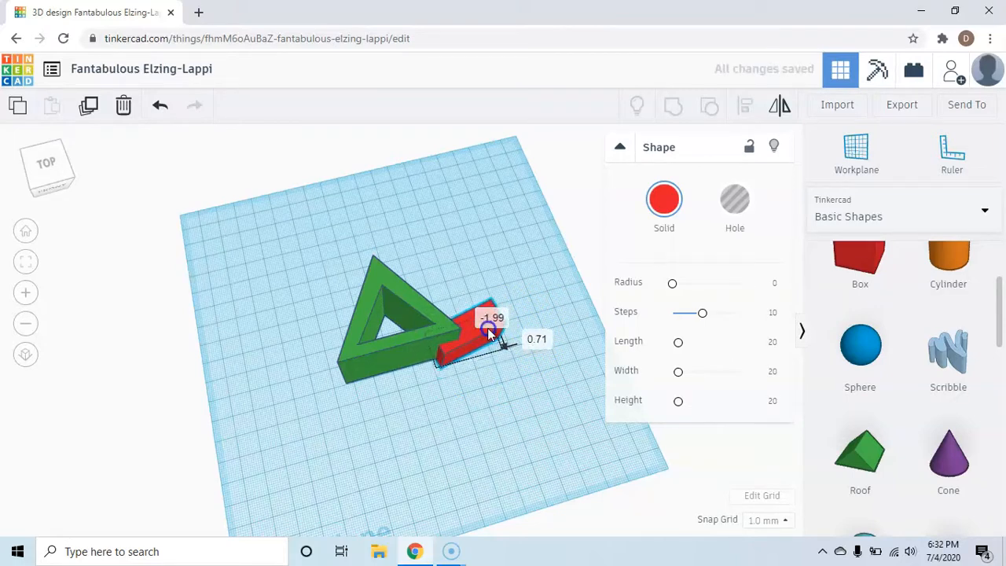
{"action": "left_click_drag", "start_coordinate": [487, 330], "coordinate": [480, 343]}
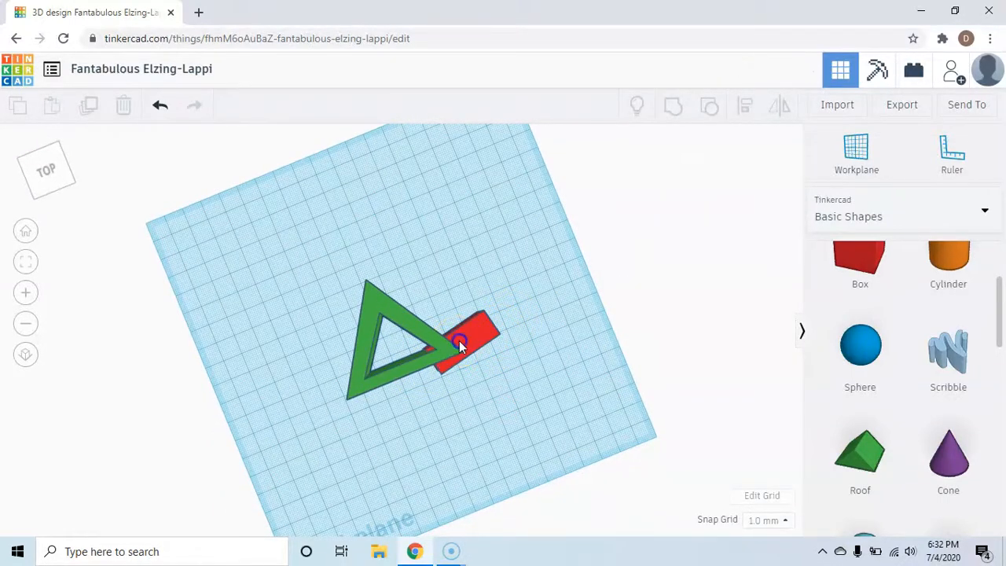
{"action": "left_click", "coordinate": [472, 338]}
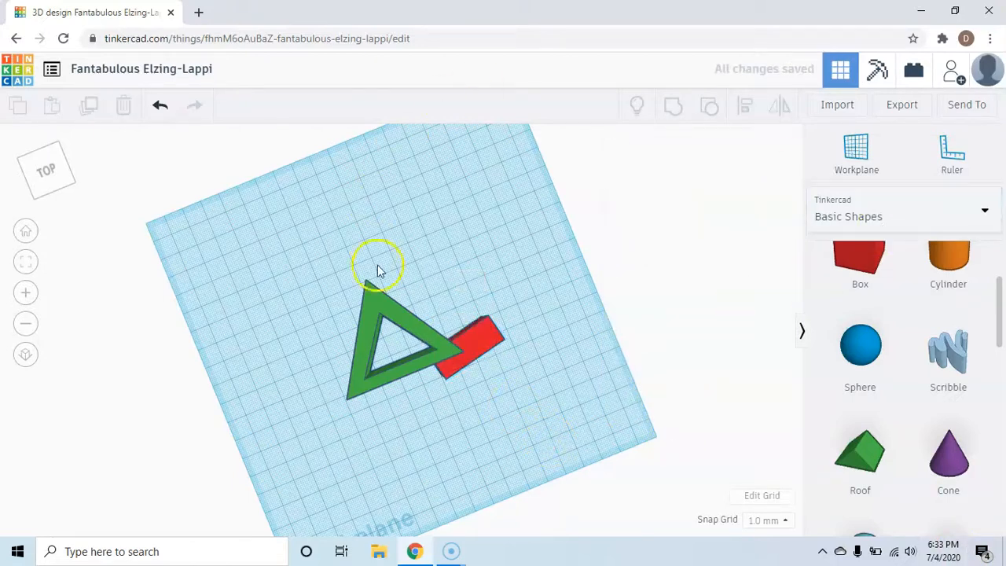
Lengthen the red bar extending from the frame's corner
{"action": "left_click", "coordinate": [471, 346]}
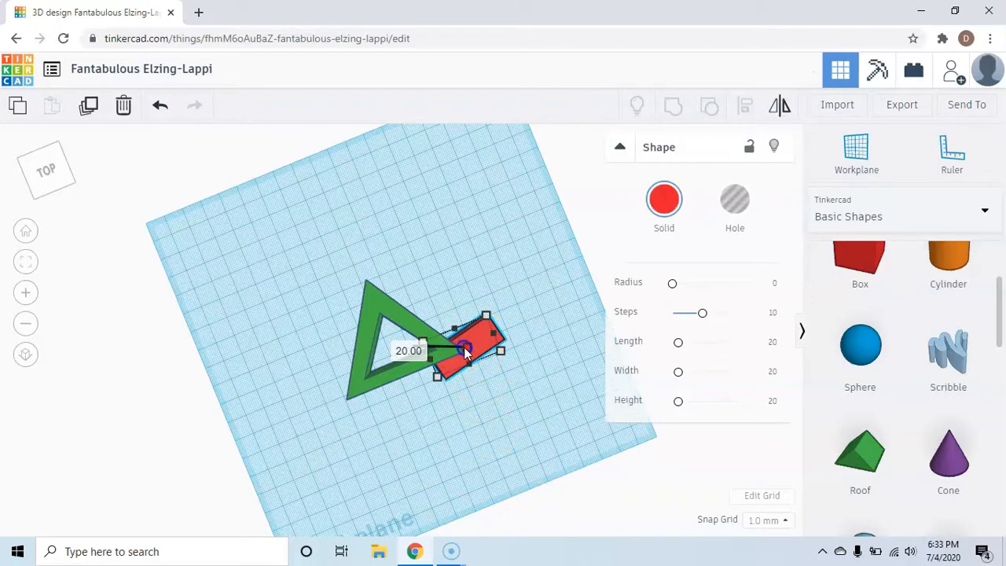
{"action": "left_click_drag", "start_coordinate": [463, 352], "coordinate": [515, 360]}
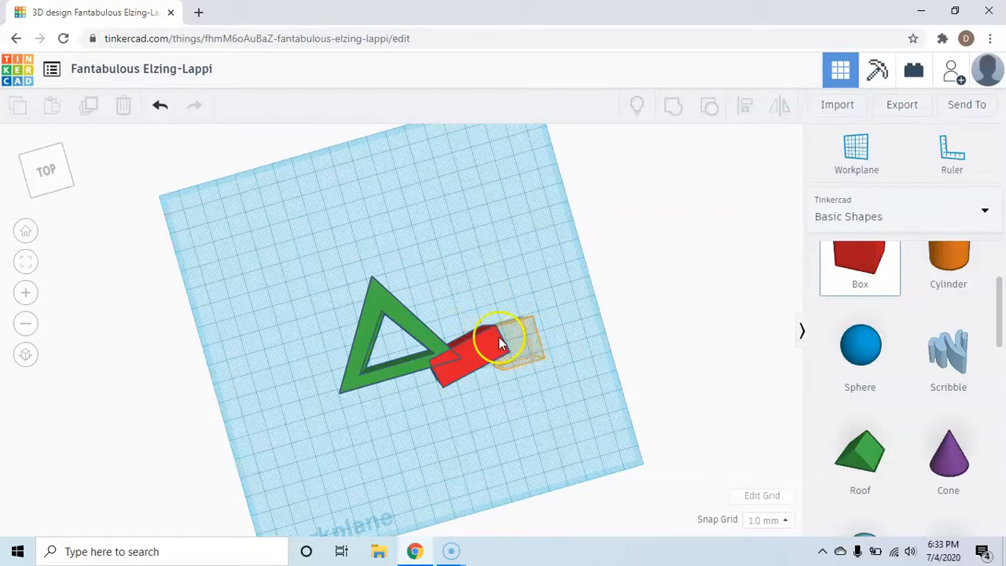
Place a second red box at the bar's end and enlarge it to about 16 by 32
{"action": "left_click", "coordinate": [487, 346]}
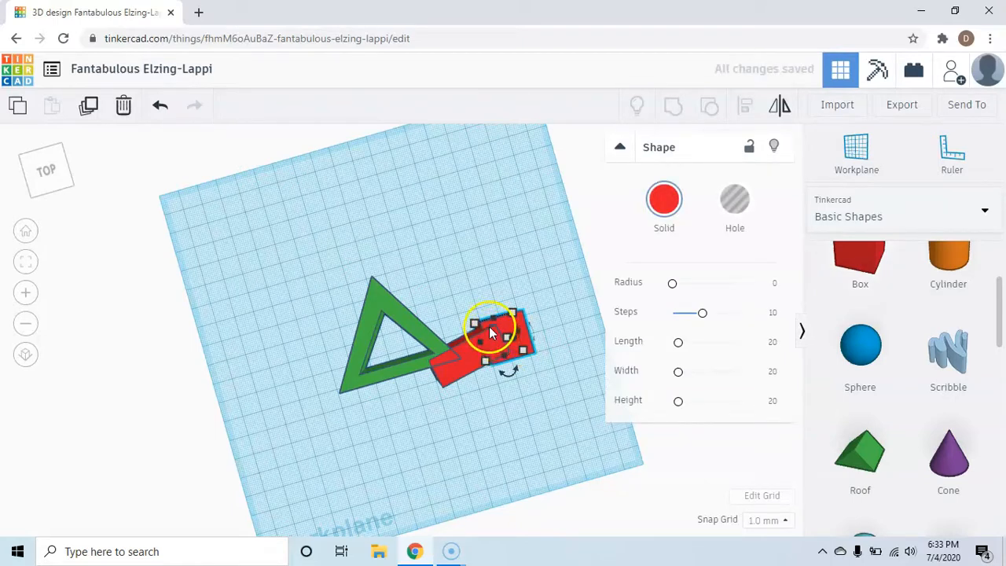
{"action": "left_click", "coordinate": [487, 325]}
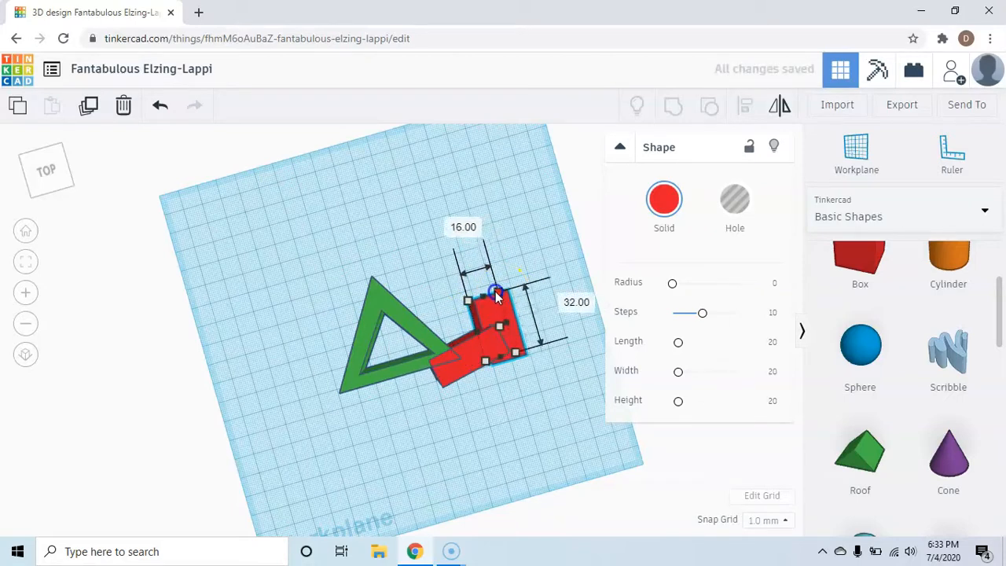
{"action": "left_click_drag", "start_coordinate": [491, 295], "coordinate": [479, 307]}
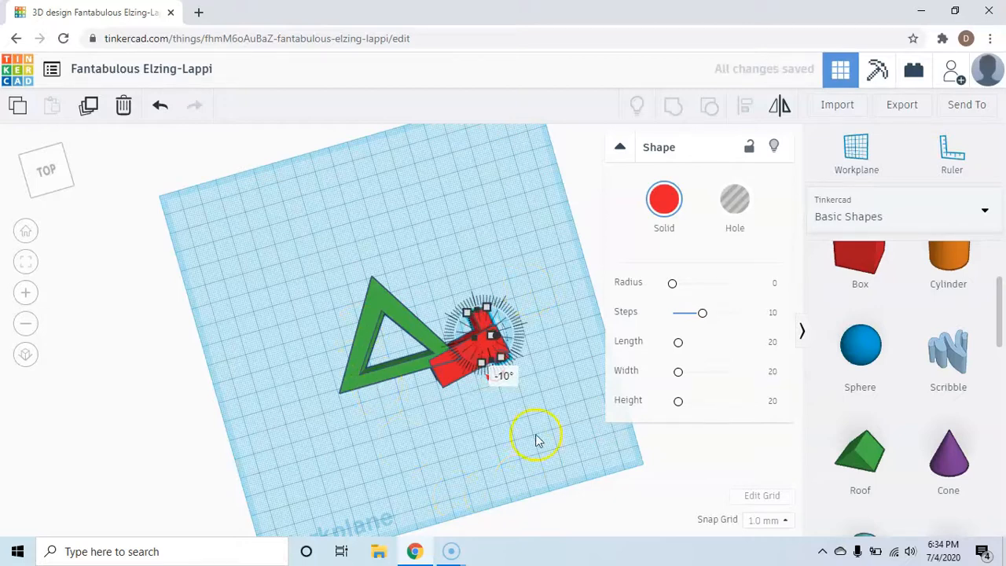
Rotate the red ledge pieces to an exact angle matching the triangle's lower tip
{"action": "left_click_drag", "start_coordinate": [537, 440], "coordinate": [495, 386]}
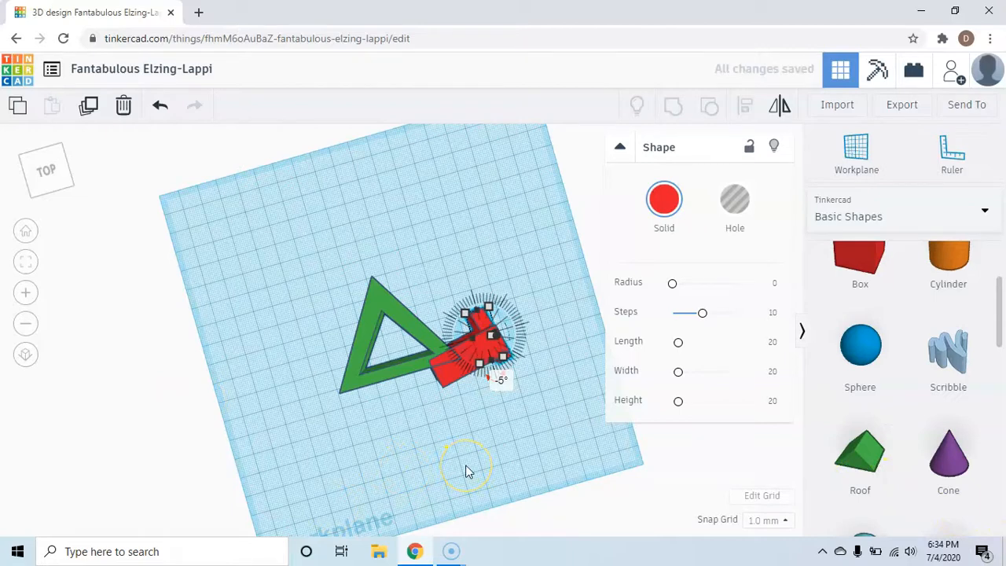
{"action": "left_click", "coordinate": [516, 428]}
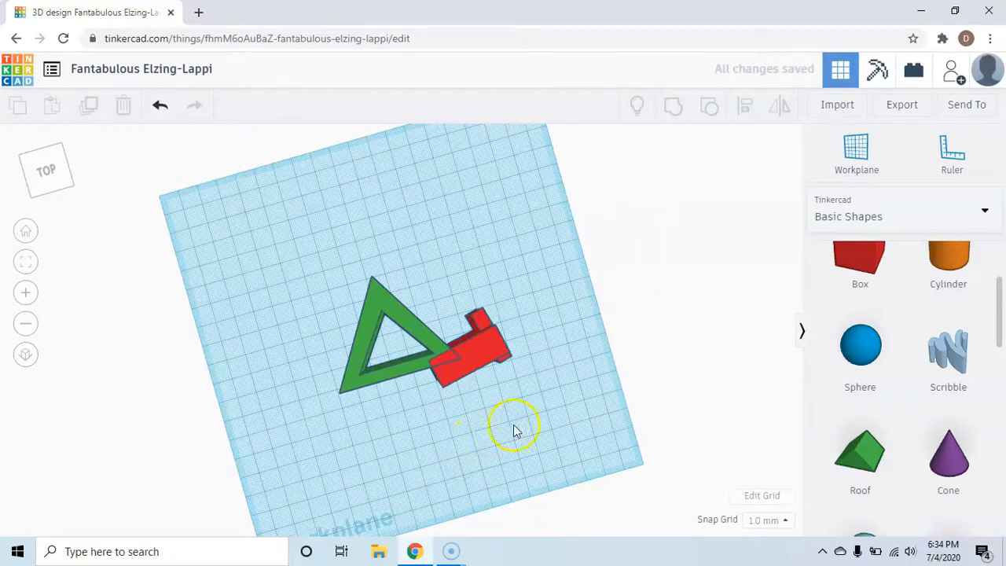
{"action": "mouse_move", "coordinate": [526, 412]}
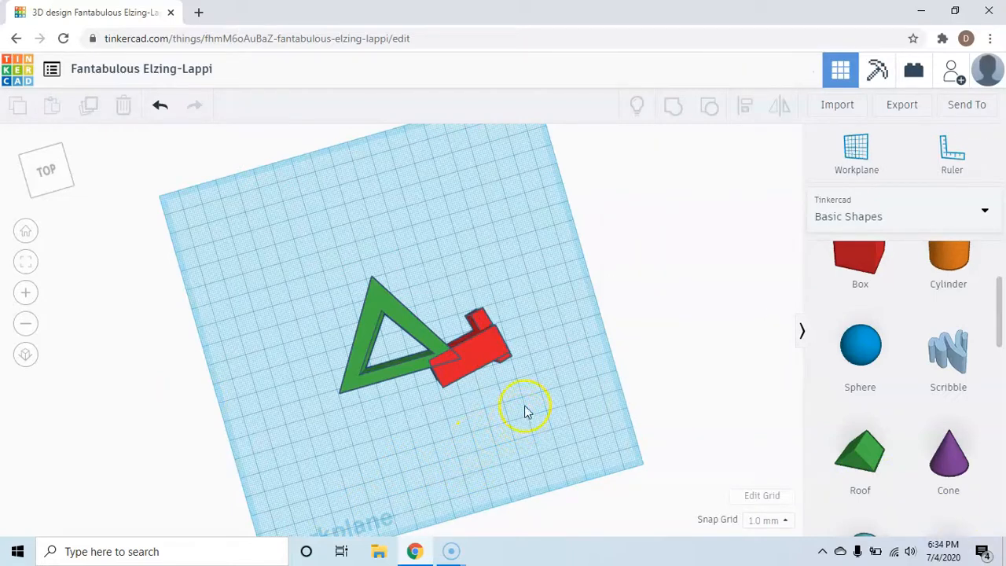
{"action": "left_click", "coordinate": [463, 345]}
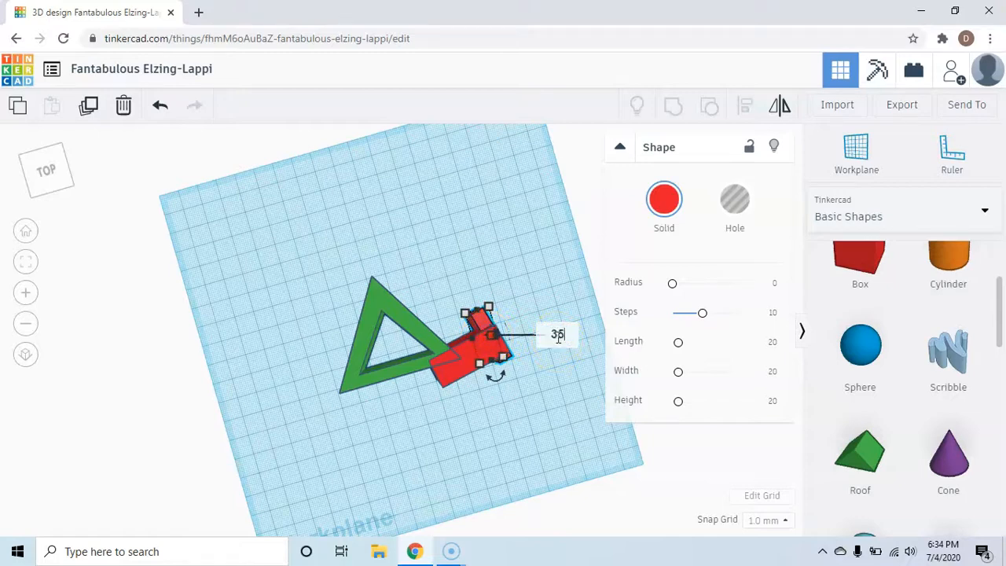
{"action": "left_click", "coordinate": [616, 453]}
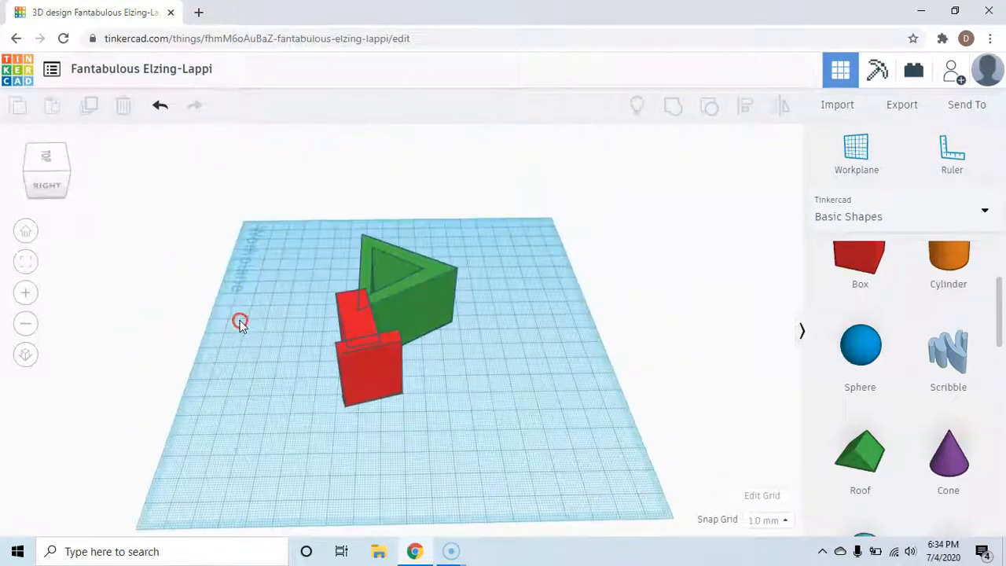
Marquee-select the triangle frame and both red boxes from above and group them into one shape
{"action": "left_click_drag", "start_coordinate": [239, 322], "coordinate": [275, 377]}
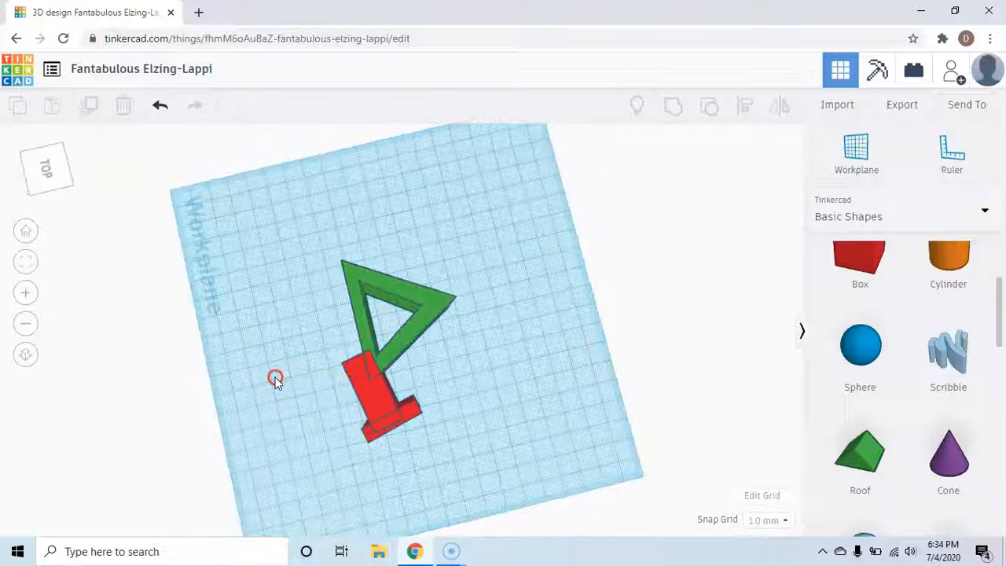
{"action": "left_click_drag", "start_coordinate": [275, 377], "coordinate": [286, 116]}
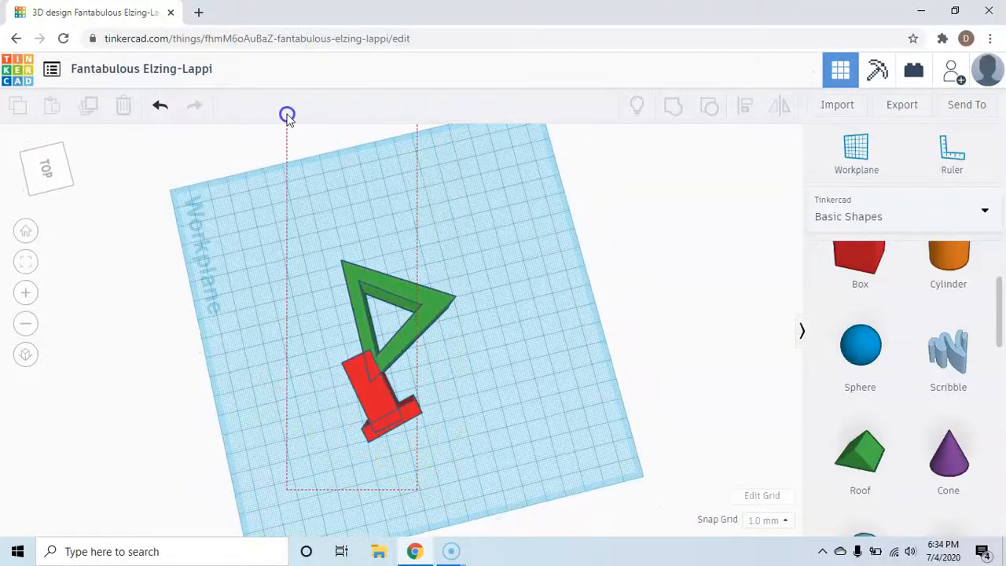
{"action": "left_click", "coordinate": [670, 106]}
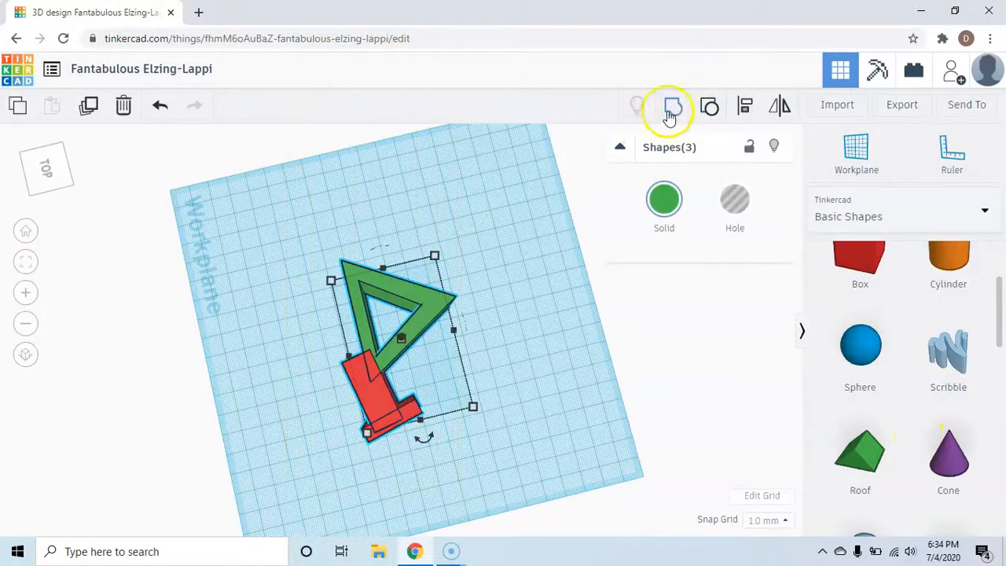
{"action": "left_click", "coordinate": [668, 107]}
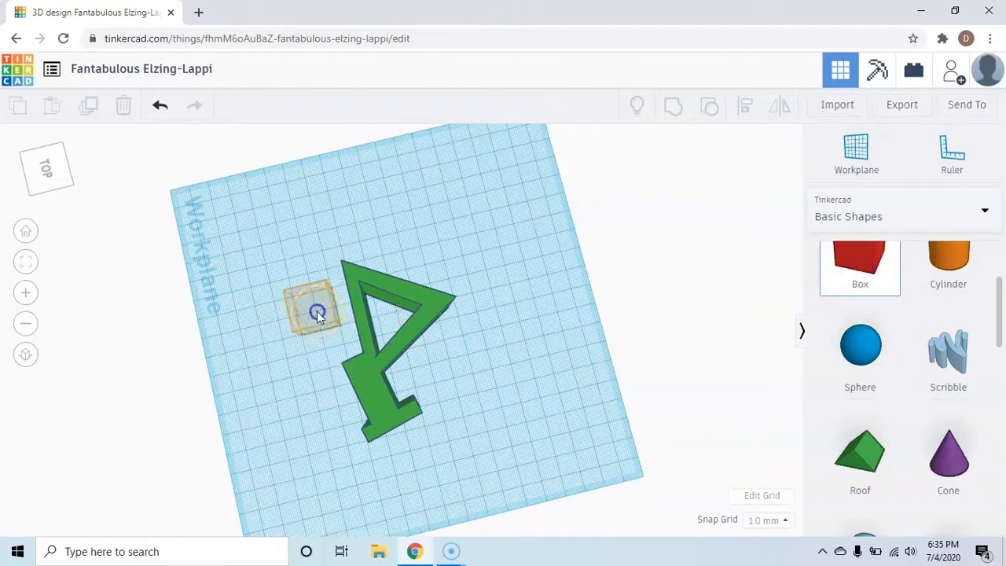
Drop a new box and resize it into a roughly 87 by 23 slab lying flush along the triangle's base
{"action": "left_click", "coordinate": [313, 311]}
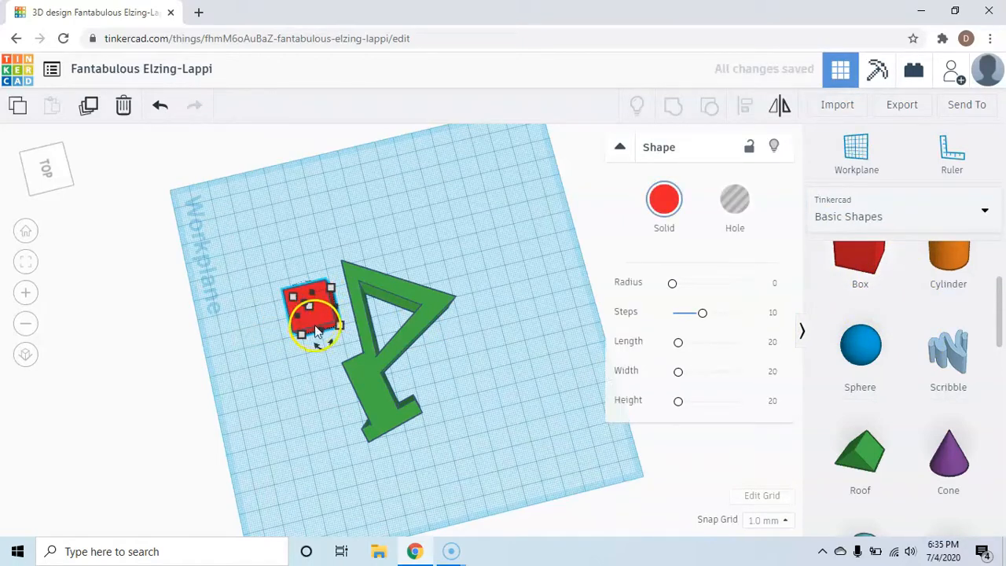
{"action": "left_click_drag", "start_coordinate": [317, 322], "coordinate": [292, 198]}
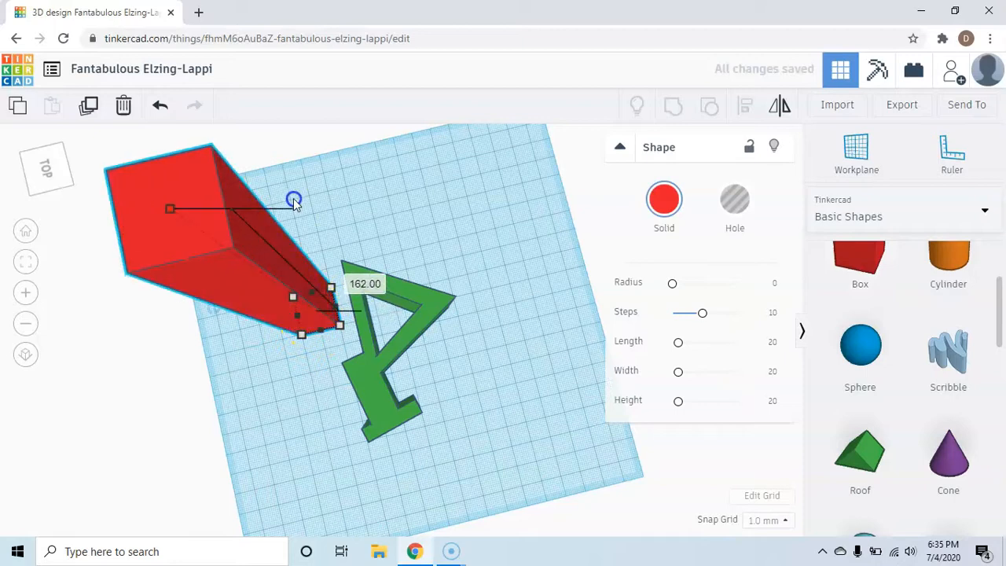
{"action": "left_click_drag", "start_coordinate": [293, 198], "coordinate": [338, 346]}
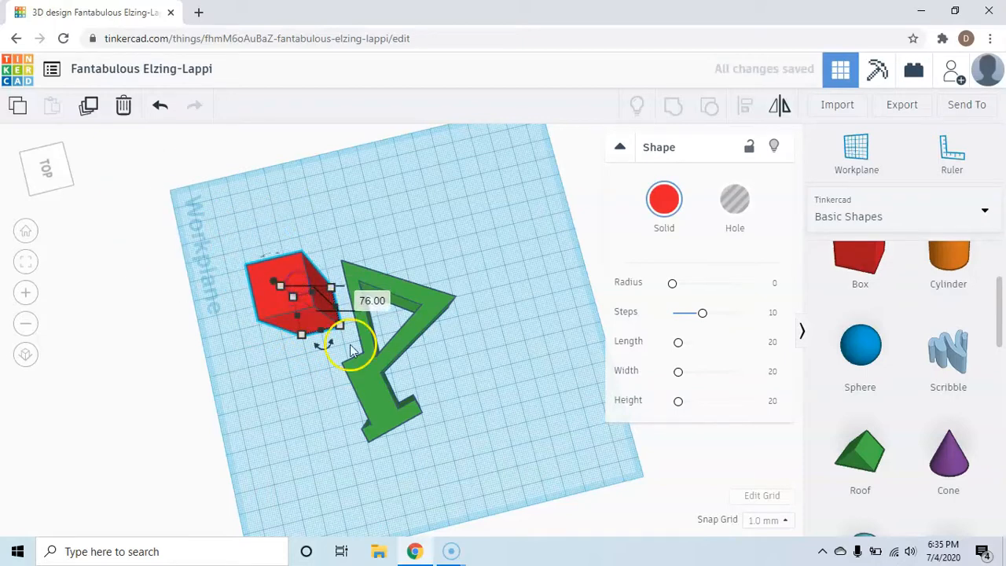
{"action": "left_click_drag", "start_coordinate": [302, 333], "coordinate": [378, 459]}
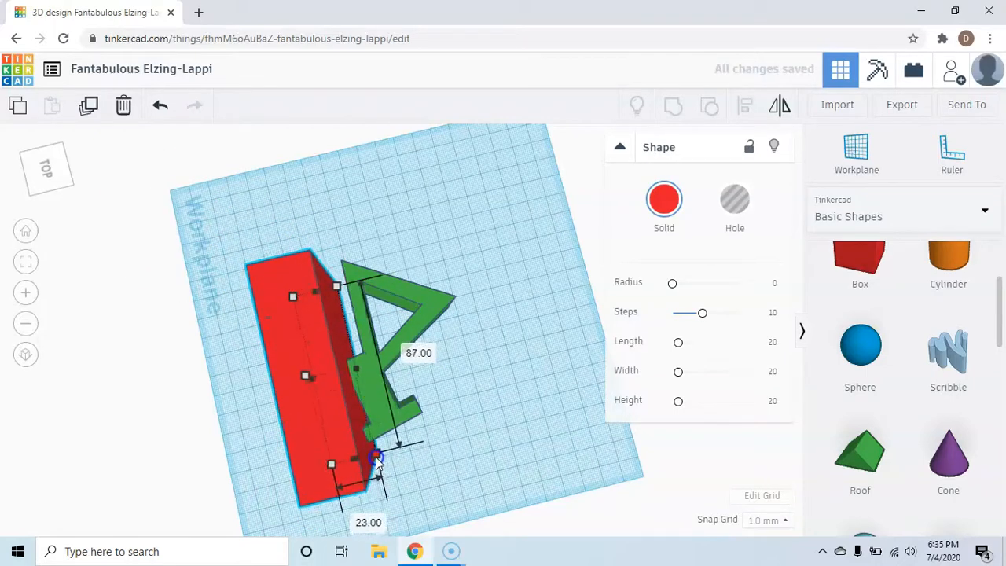
{"action": "left_click_drag", "start_coordinate": [377, 457], "coordinate": [384, 460]}
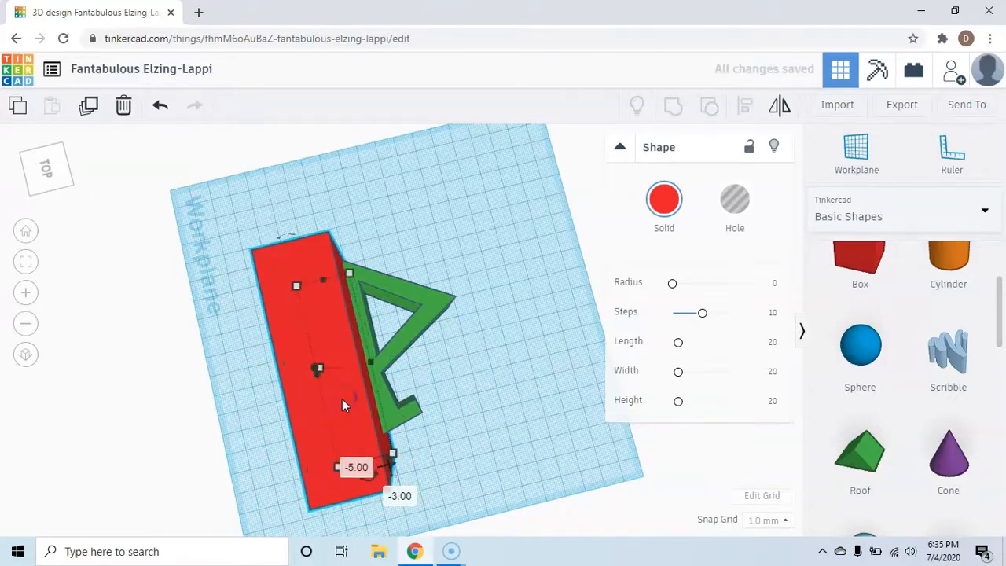
{"action": "scroll", "scroll_direction": "up", "scroll_amount": 3}
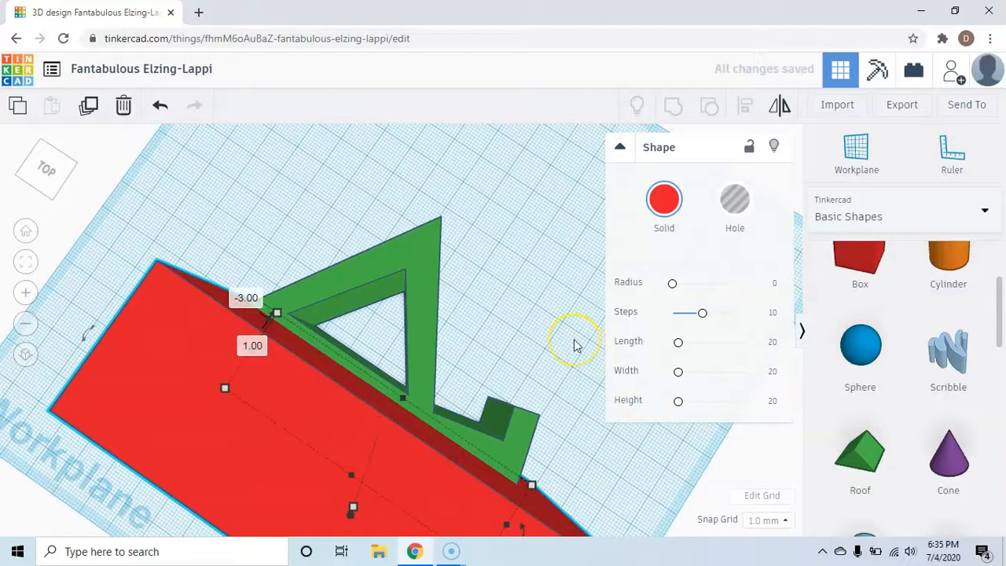
{"action": "mouse_move", "coordinate": [525, 359]}
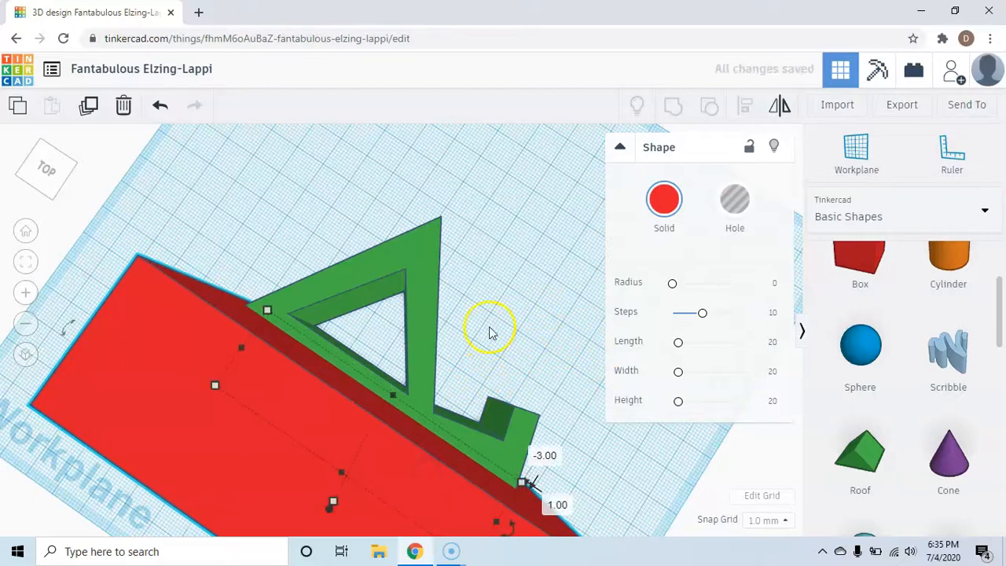
{"action": "mouse_move", "coordinate": [494, 305]}
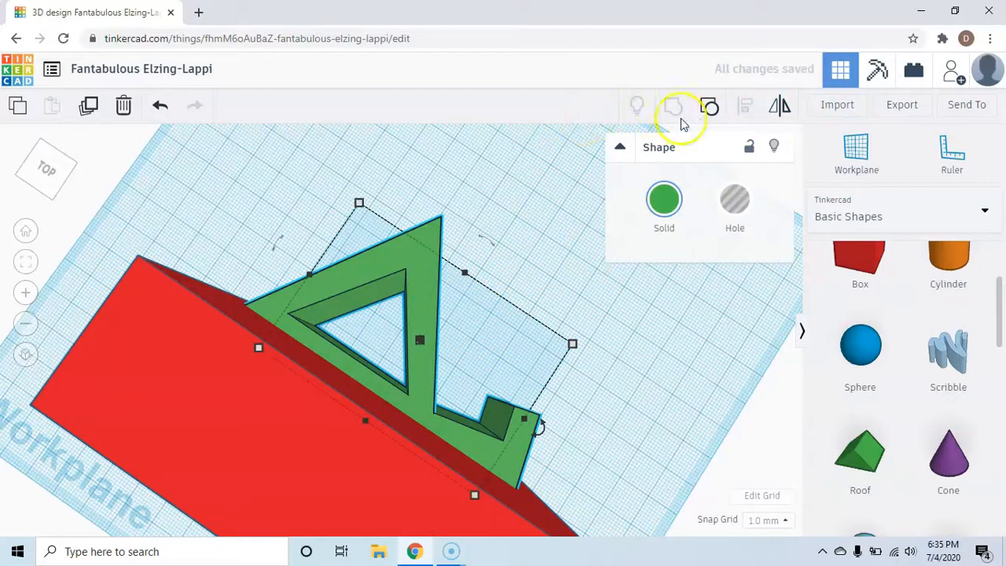
{"action": "left_click", "coordinate": [710, 107]}
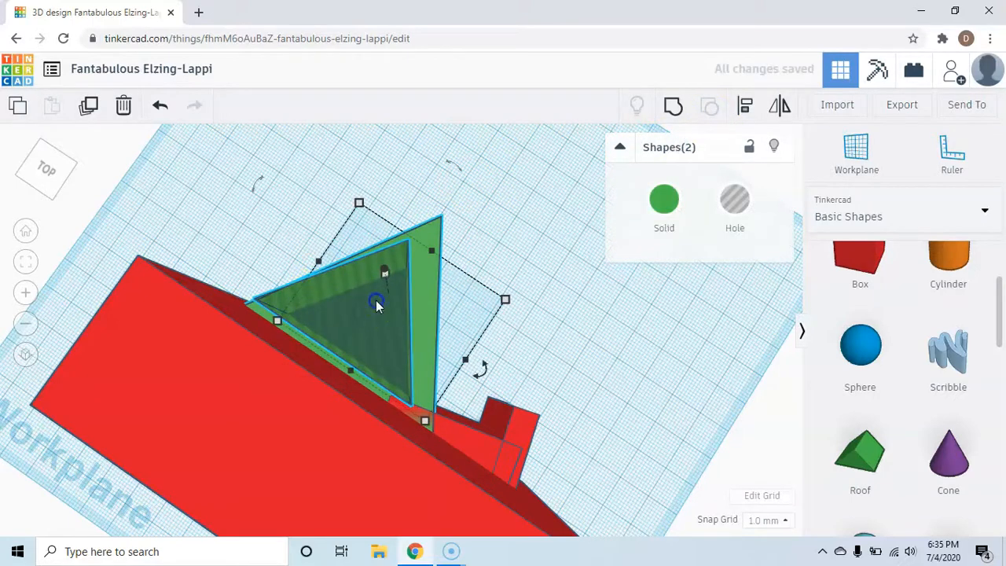
Select the long base slab and make it a hole so it trims the triangle frame
{"action": "left_click_drag", "start_coordinate": [377, 306], "coordinate": [365, 311]}
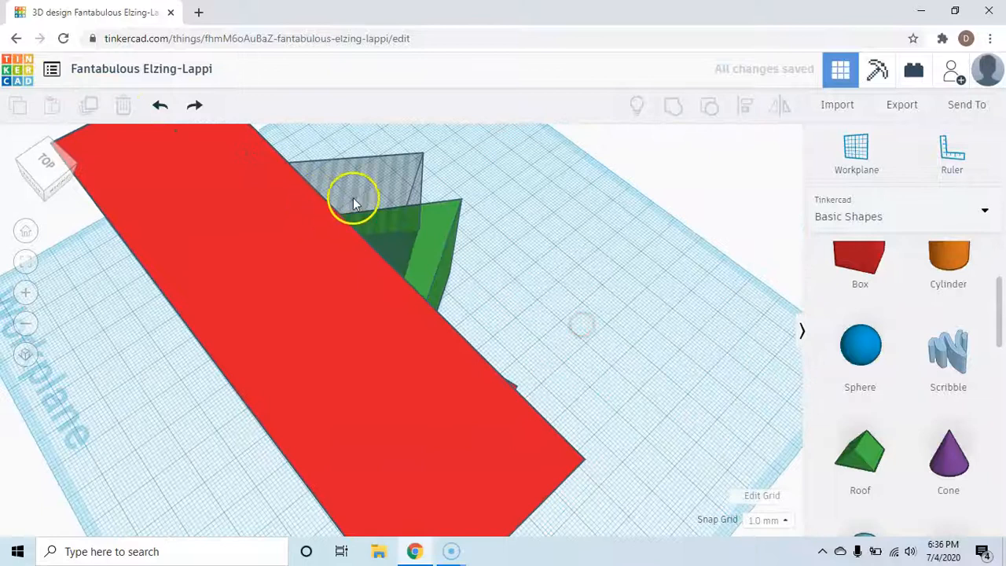
{"action": "left_click", "coordinate": [353, 201]}
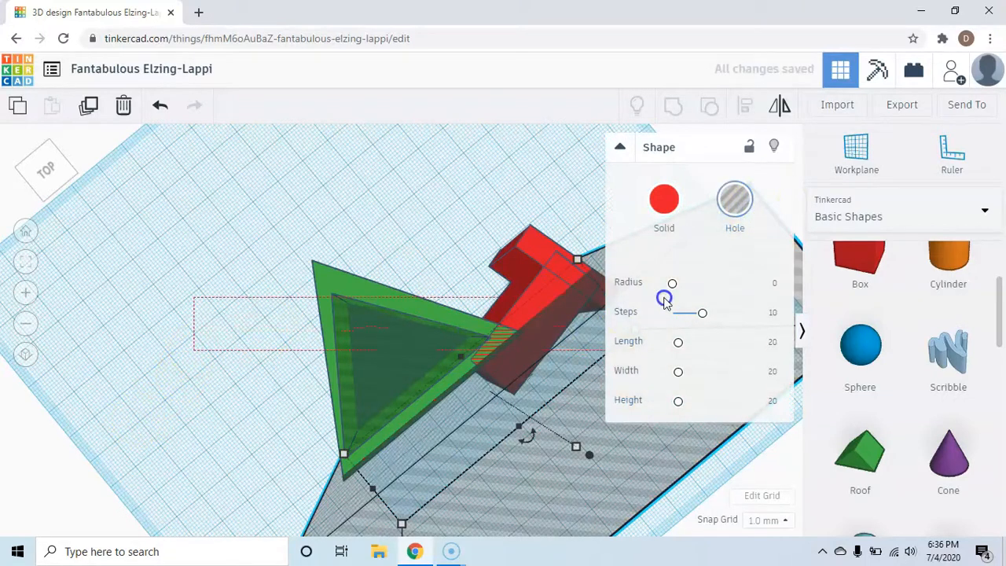
{"action": "left_click", "coordinate": [673, 106]}
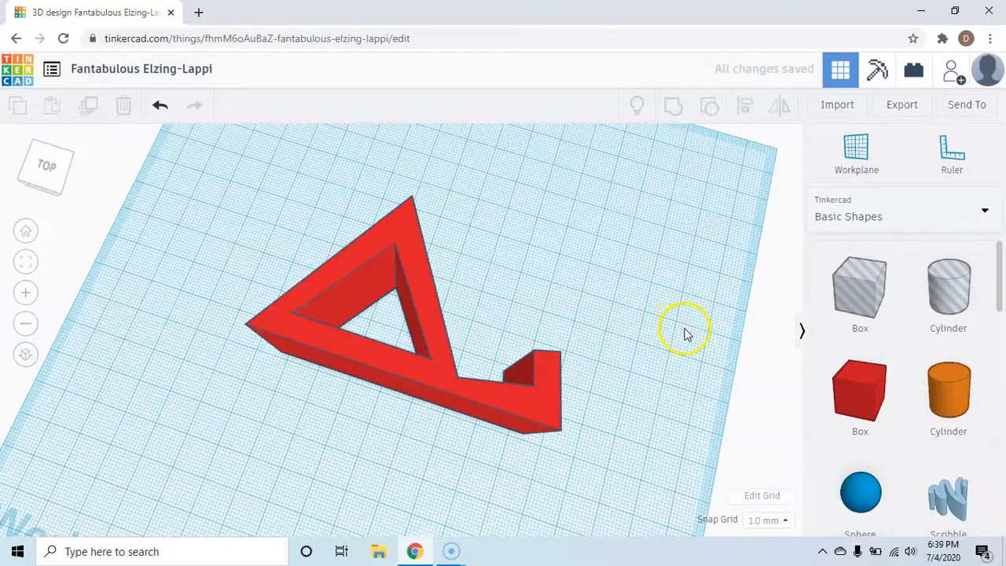
{"action": "mouse_move", "coordinate": [874, 369]}
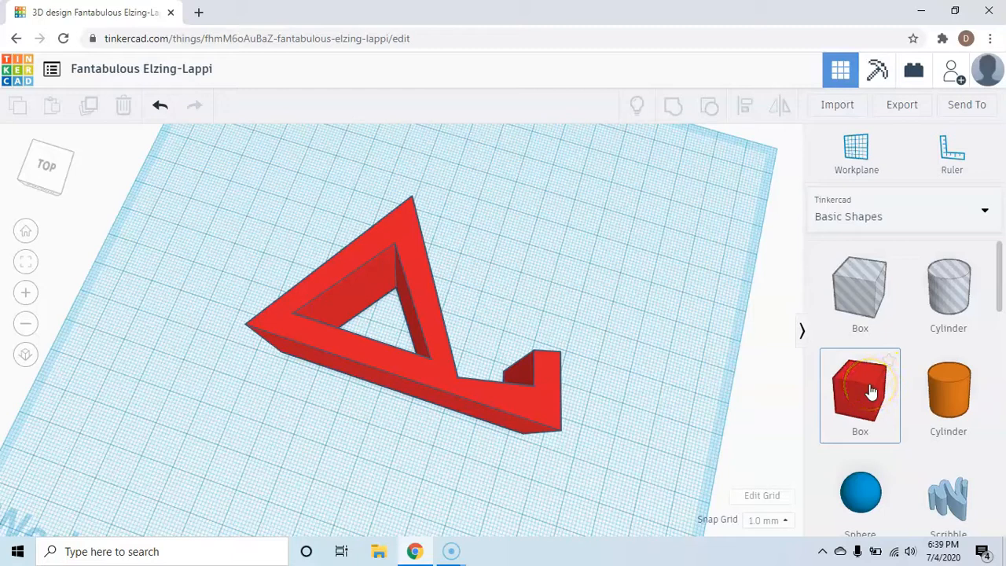
Place a small box at the ledge tip, shrink it to a thin strip and rotate it to the ledge angle
{"action": "left_click", "coordinate": [860, 394]}
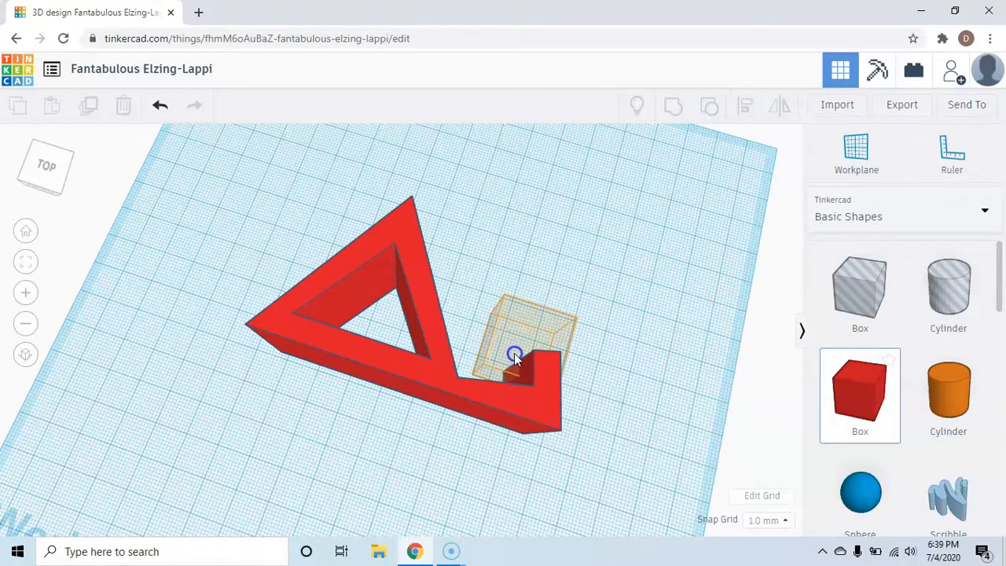
{"action": "left_click", "coordinate": [516, 353]}
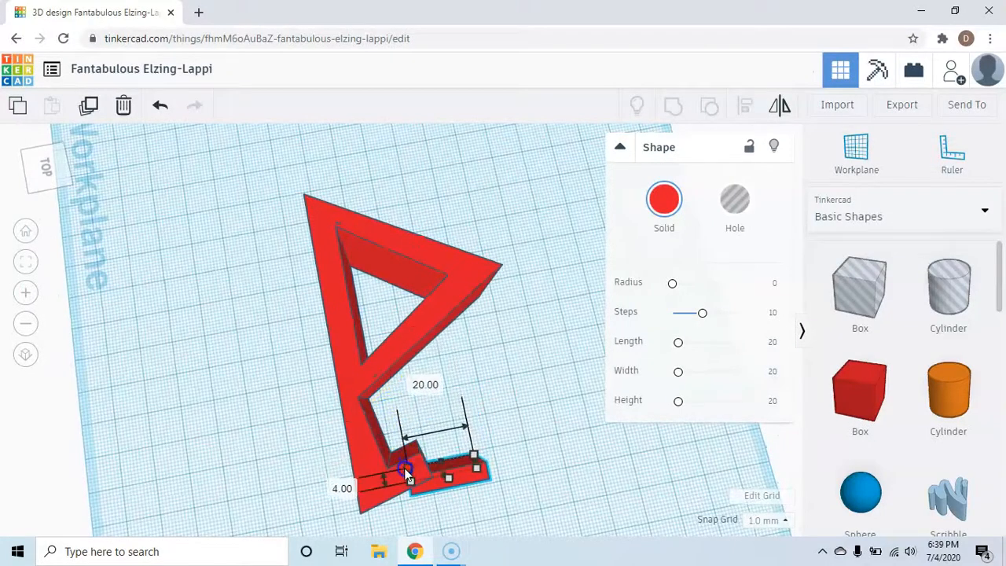
{"action": "left_click_drag", "start_coordinate": [405, 469], "coordinate": [440, 453]}
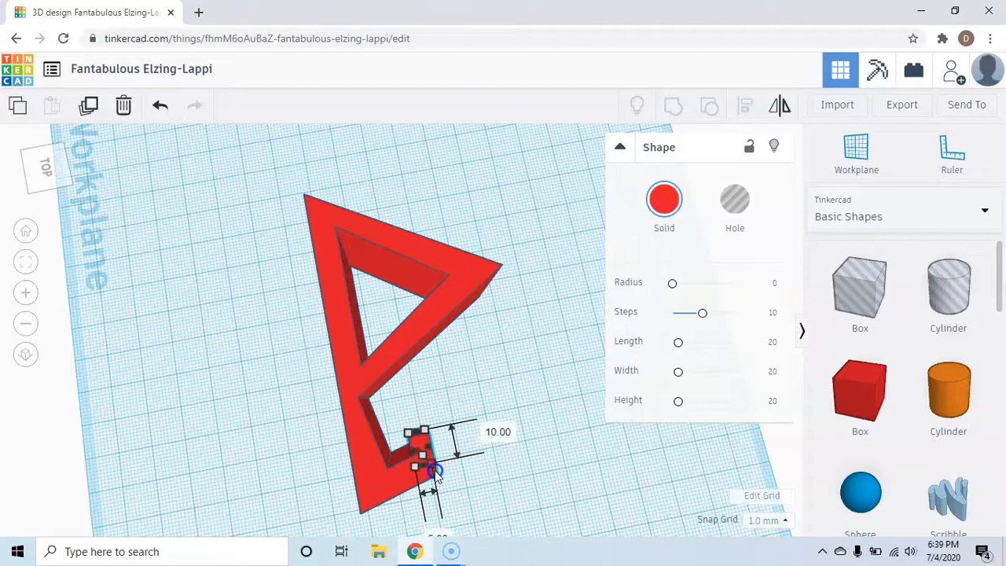
{"action": "left_click_drag", "start_coordinate": [415, 465], "coordinate": [431, 490]}
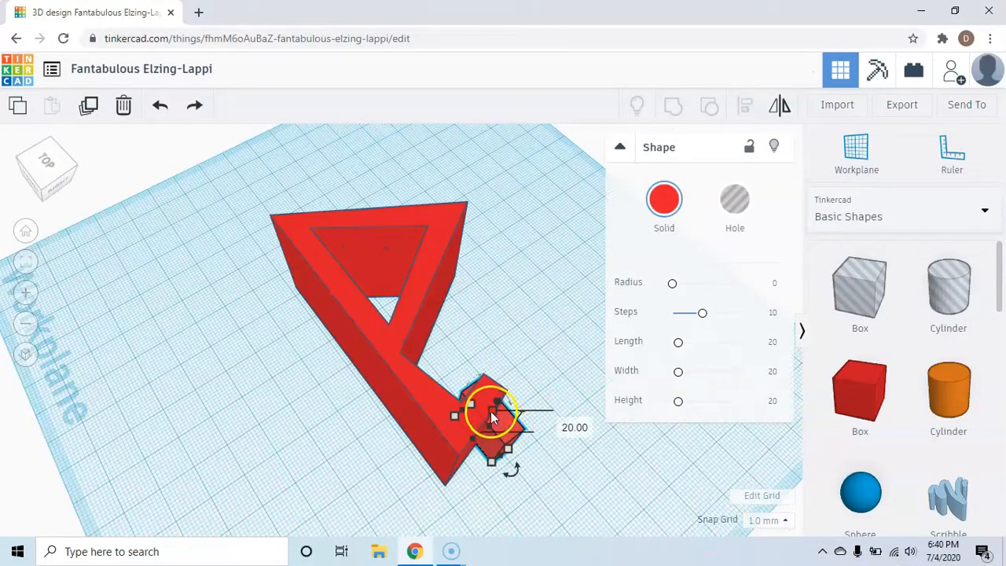
{"action": "left_click_drag", "start_coordinate": [496, 412], "coordinate": [519, 385]}
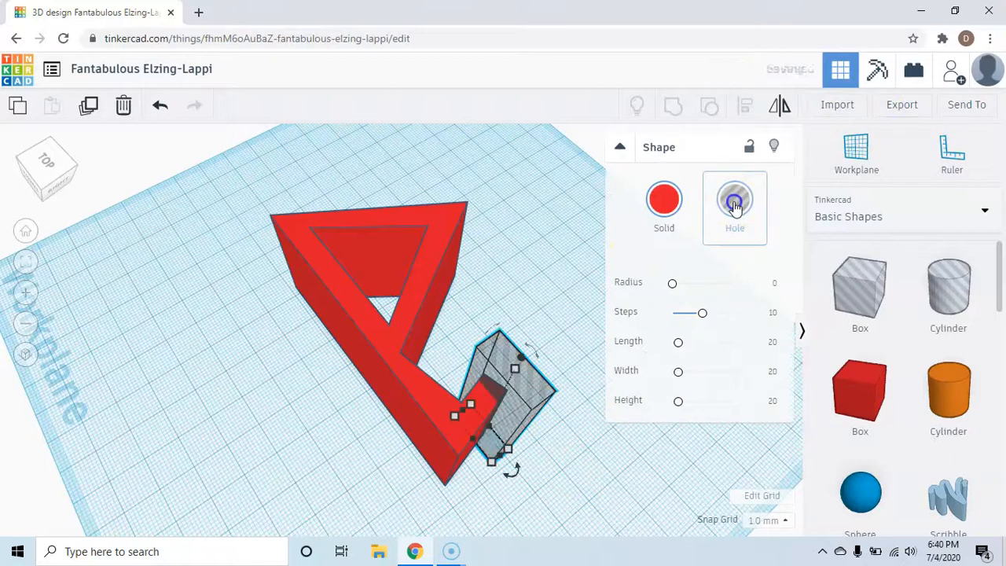
Make the small box a hole and group it with the frame to cut off the ledge end
{"action": "left_click", "coordinate": [734, 198]}
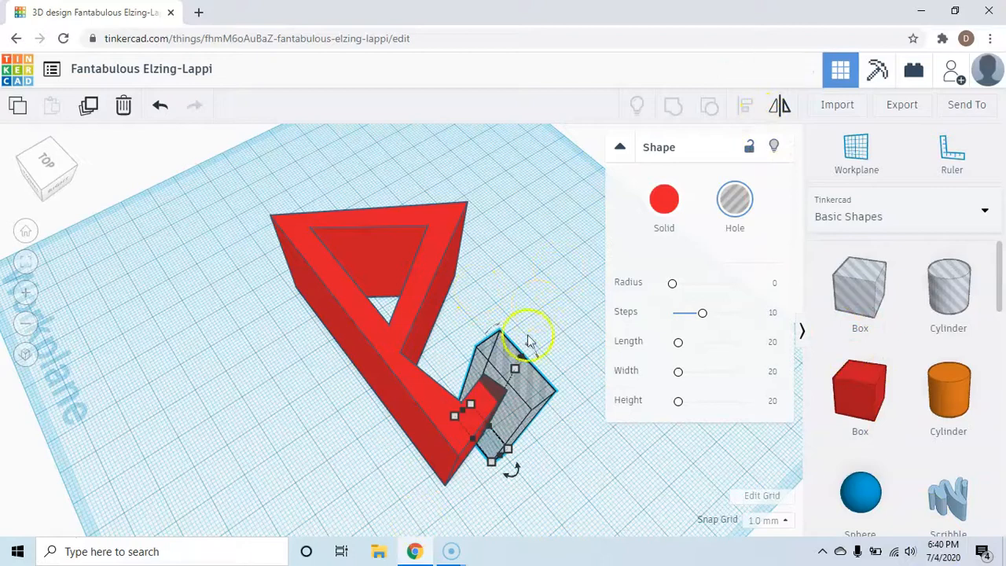
{"action": "left_click", "coordinate": [734, 198]}
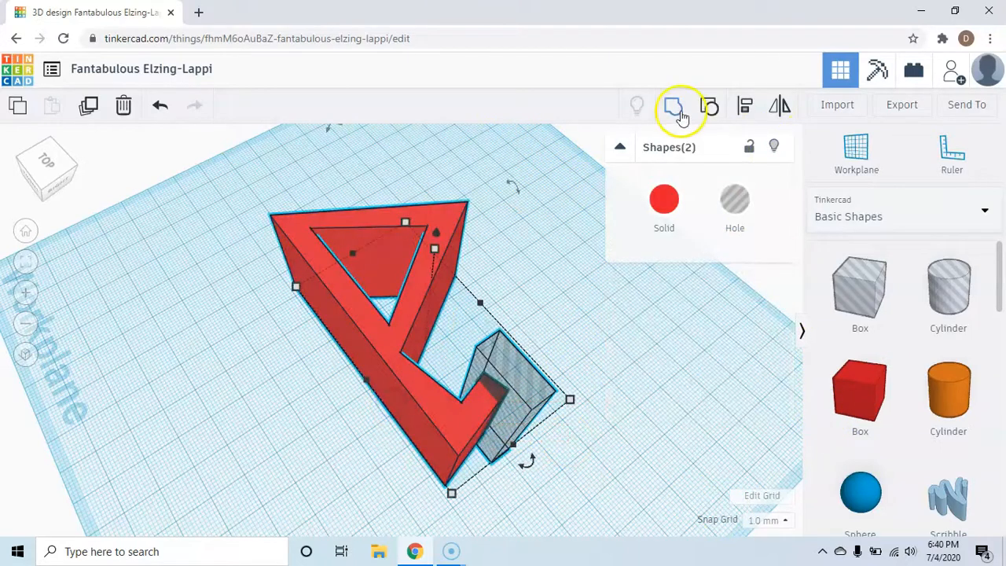
{"action": "left_click", "coordinate": [673, 103]}
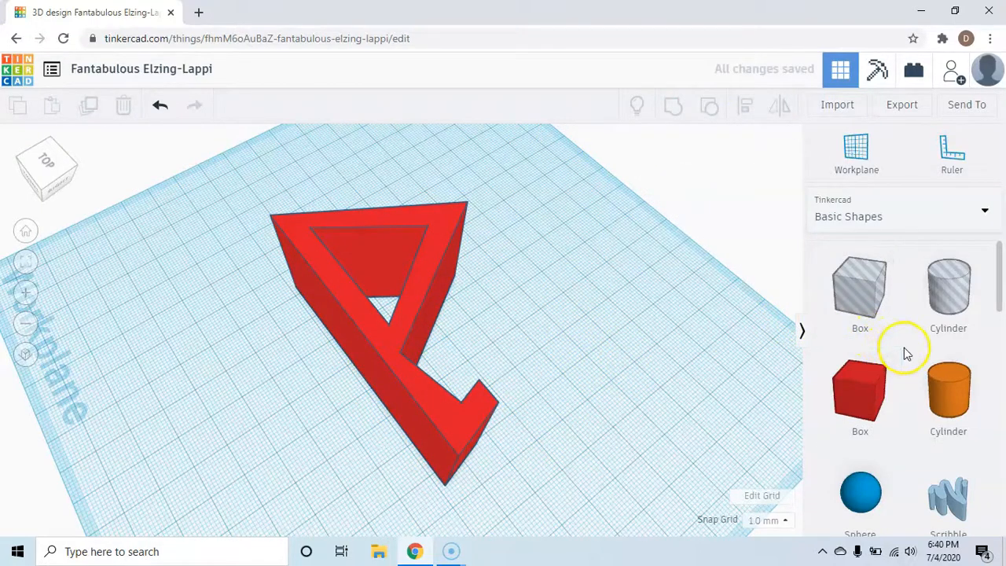
Move the orange cylinder onto the ledge tip and shrink it to fit the ledge end
{"action": "scroll", "scroll_direction": "down", "scroll_amount": 3}
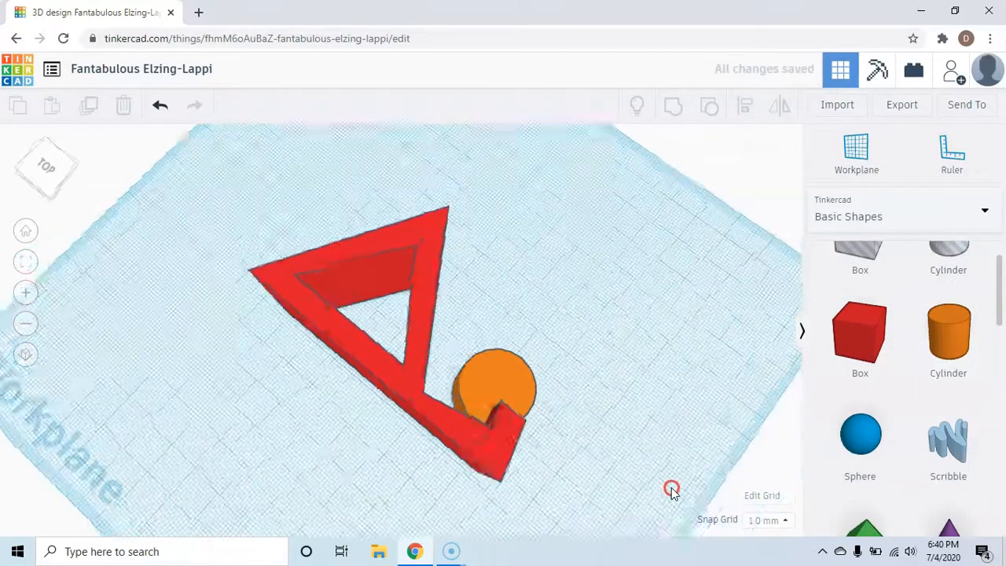
{"action": "left_click", "coordinate": [495, 385]}
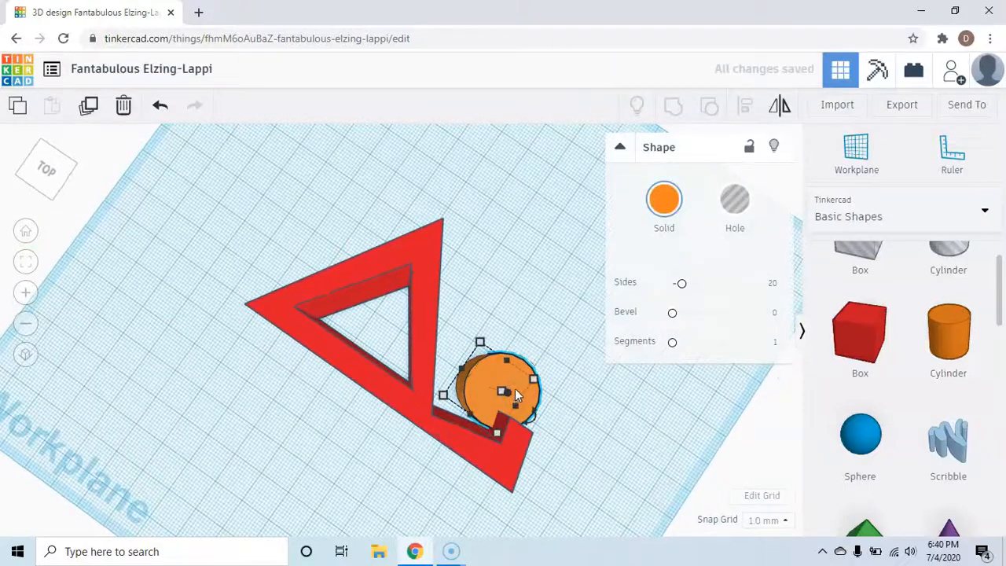
{"action": "left_click_drag", "start_coordinate": [503, 385], "coordinate": [550, 393]}
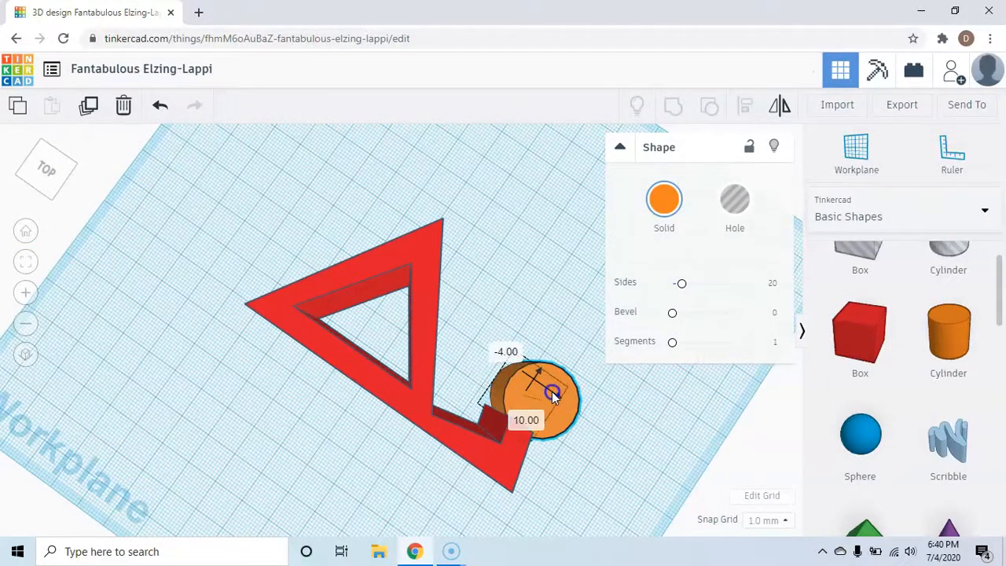
{"action": "left_click_drag", "start_coordinate": [537, 396], "coordinate": [527, 405]}
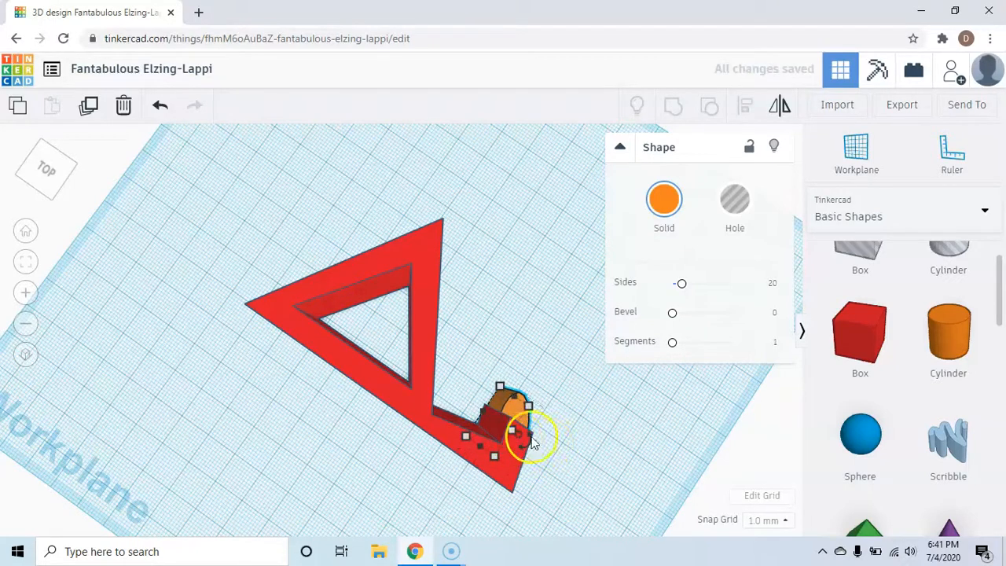
Rotate the cylinder to the ledge angle and stretch it into a longer oval
{"action": "left_click_drag", "start_coordinate": [511, 431], "coordinate": [538, 434]}
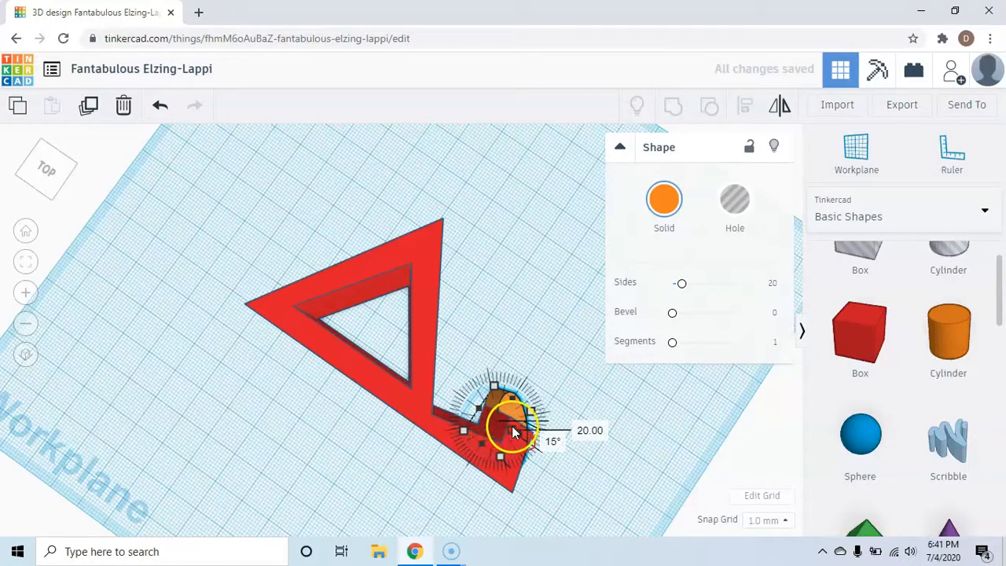
{"action": "left_click_drag", "start_coordinate": [515, 430], "coordinate": [550, 453]}
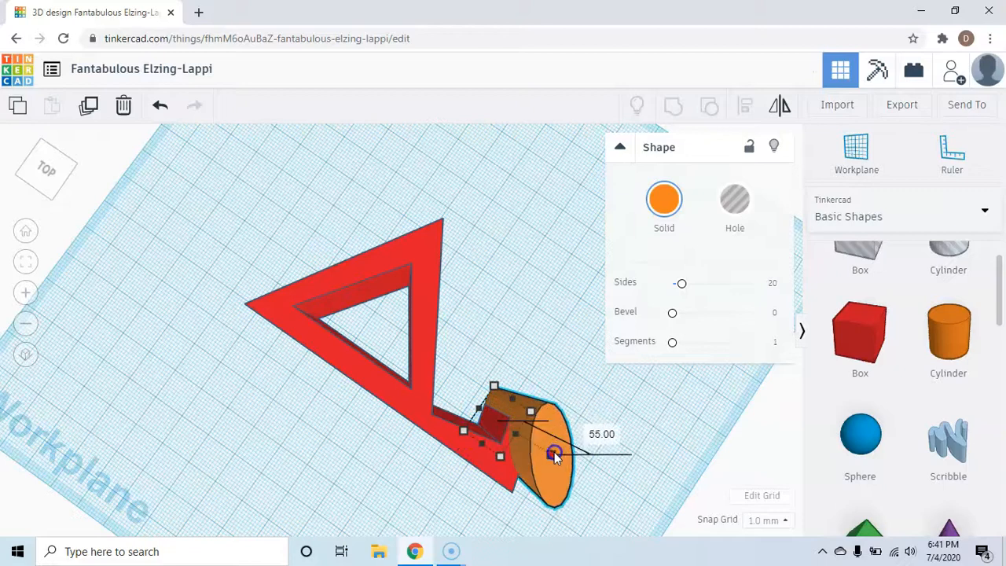
{"action": "left_click_drag", "start_coordinate": [553, 452], "coordinate": [534, 448]}
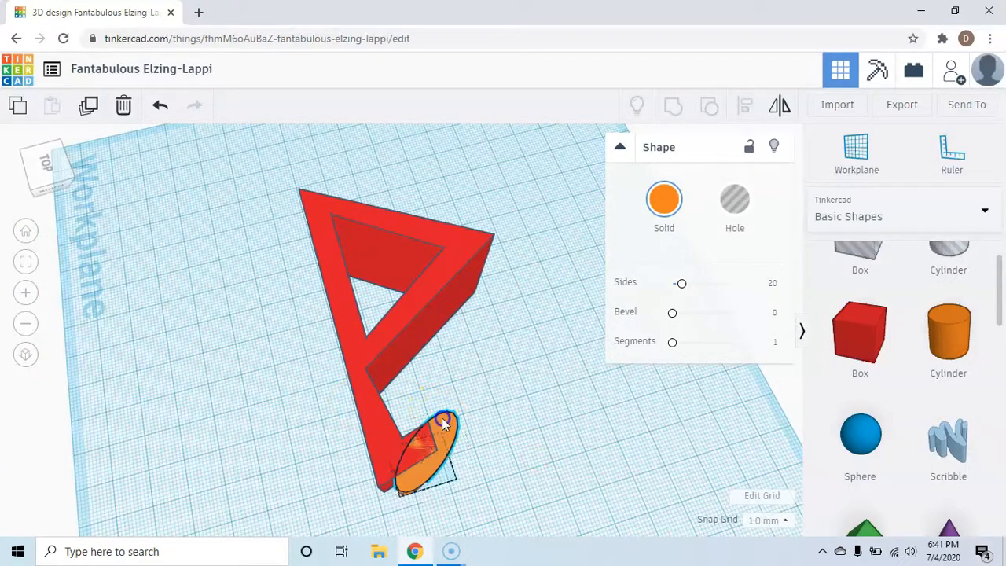
{"action": "left_click_drag", "start_coordinate": [443, 422], "coordinate": [428, 425]}
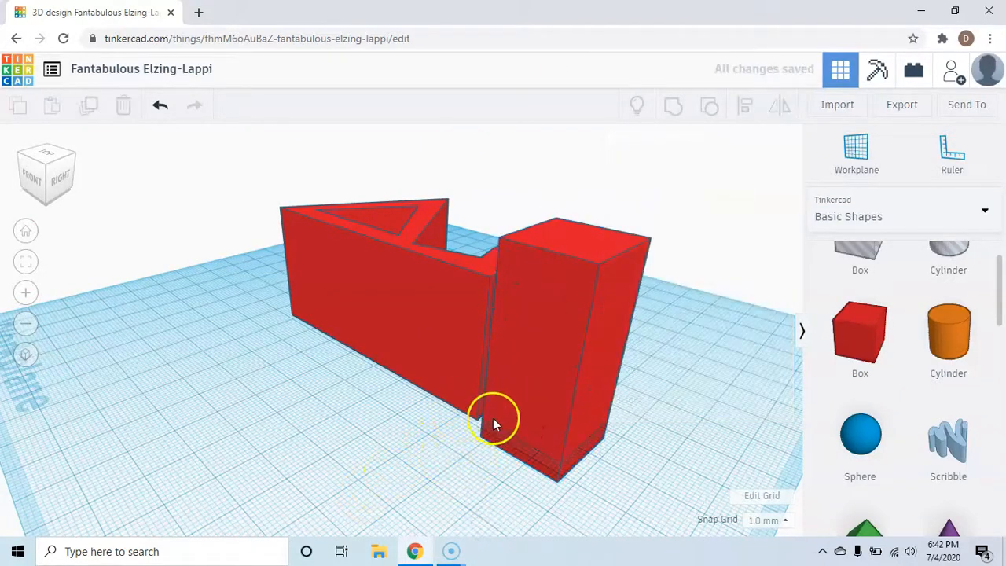
Slide the red box over the end of the ledge beneath the tip and check its placement
{"action": "left_click", "coordinate": [495, 424]}
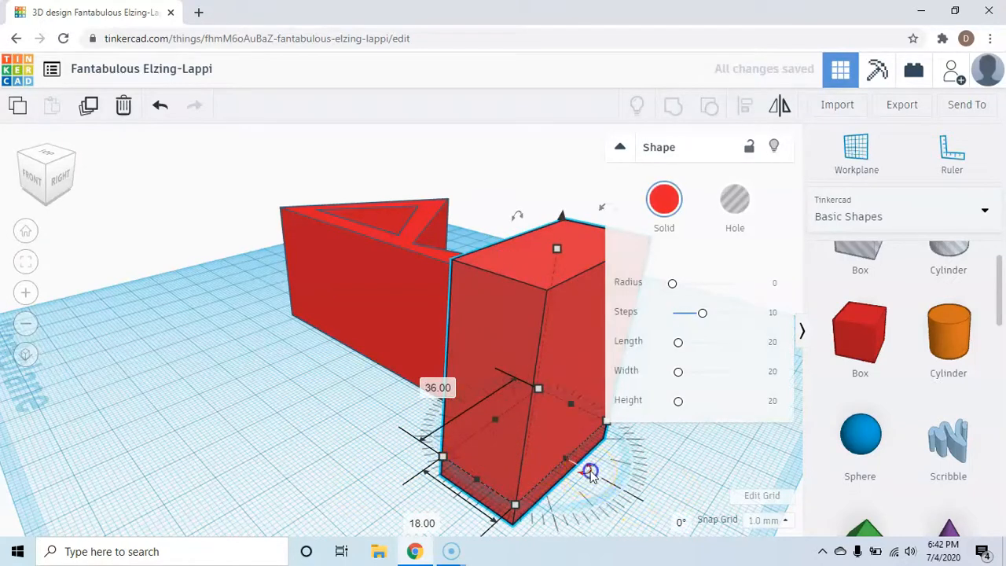
{"action": "left_click_drag", "start_coordinate": [591, 472], "coordinate": [621, 464]}
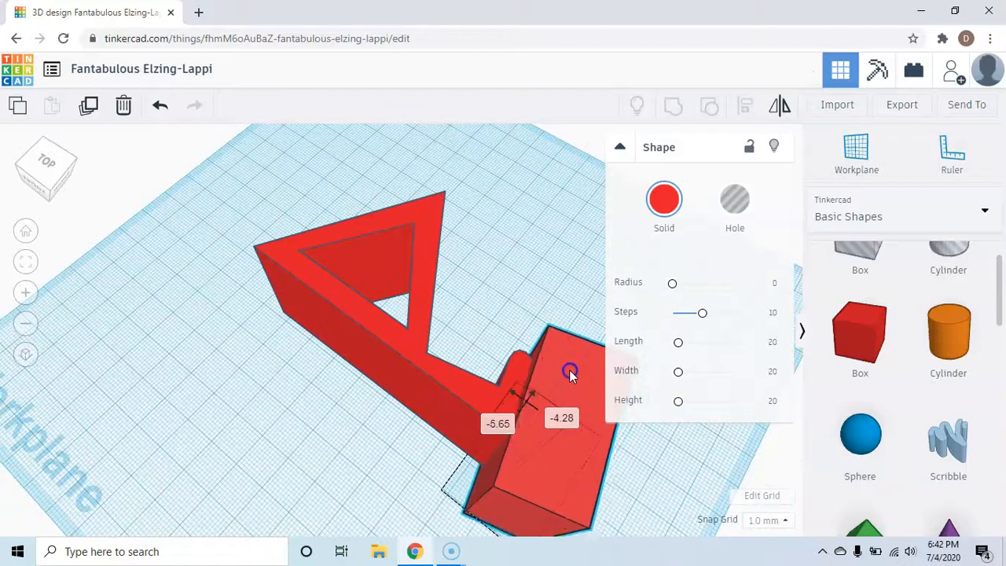
{"action": "left_click_drag", "start_coordinate": [569, 371], "coordinate": [569, 367]}
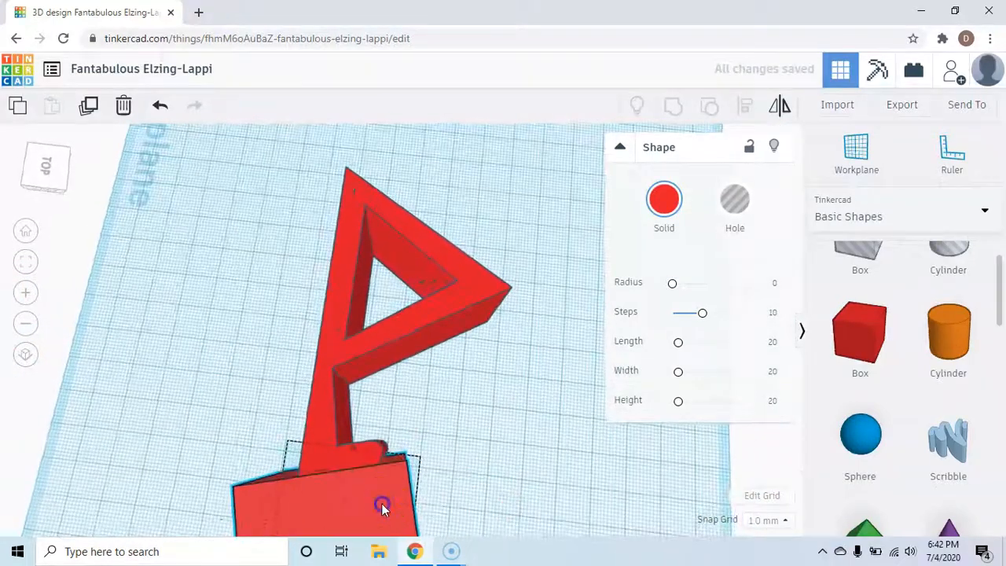
Make the box a hole and group everything so the ledge gets a rounded tip
{"action": "left_click", "coordinate": [734, 198]}
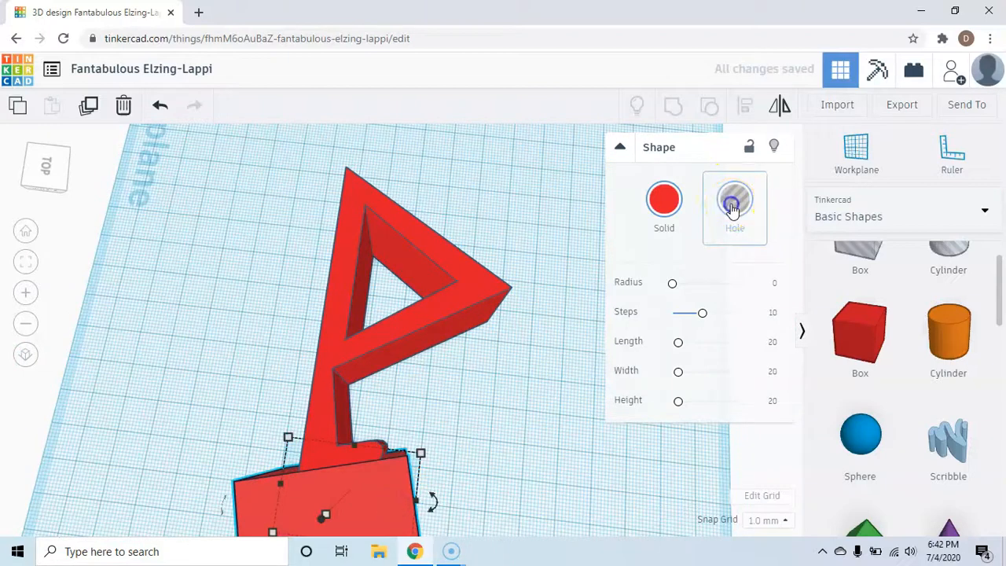
{"action": "left_click", "coordinate": [734, 198]}
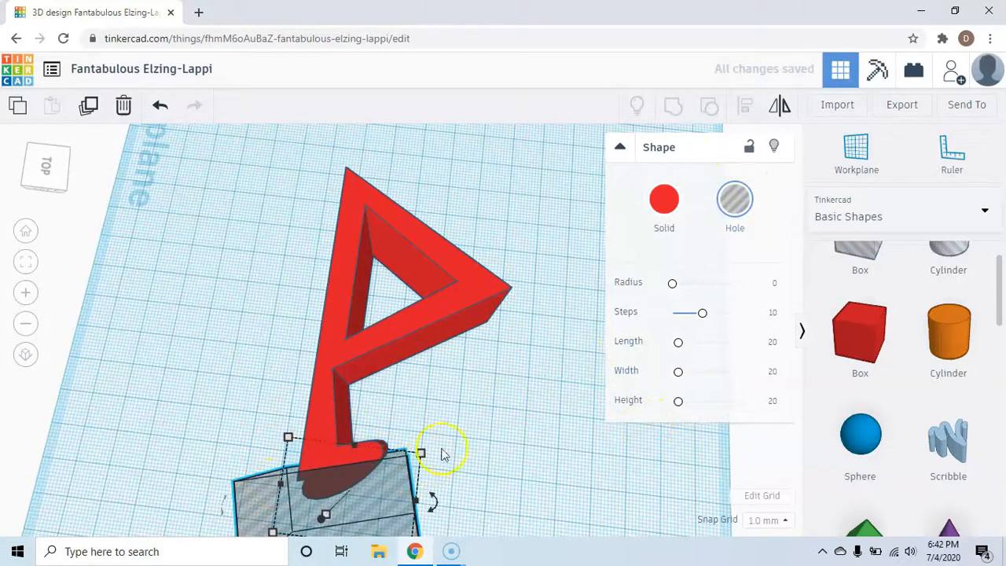
{"action": "mouse_move", "coordinate": [481, 390]}
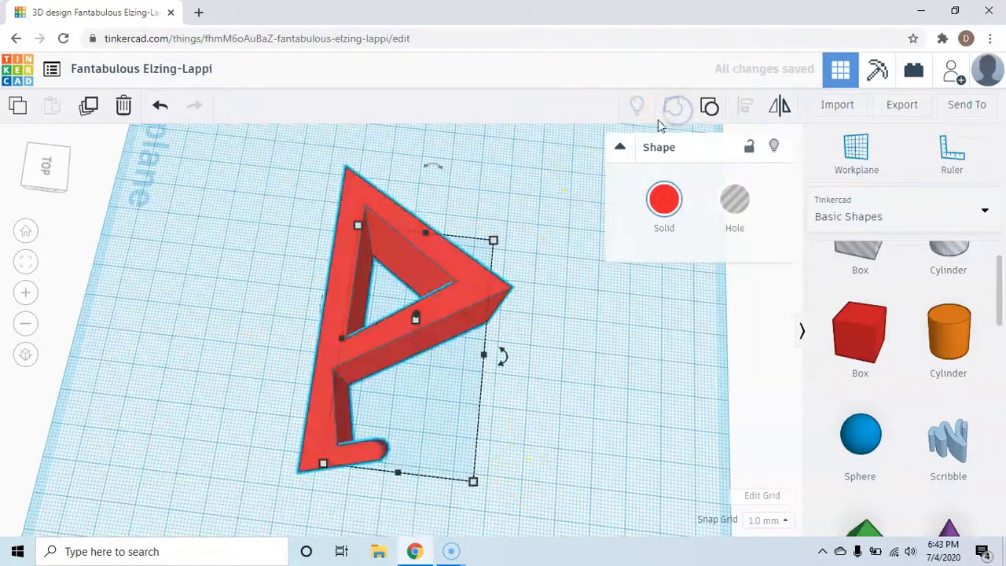
{"action": "left_click", "coordinate": [591, 447]}
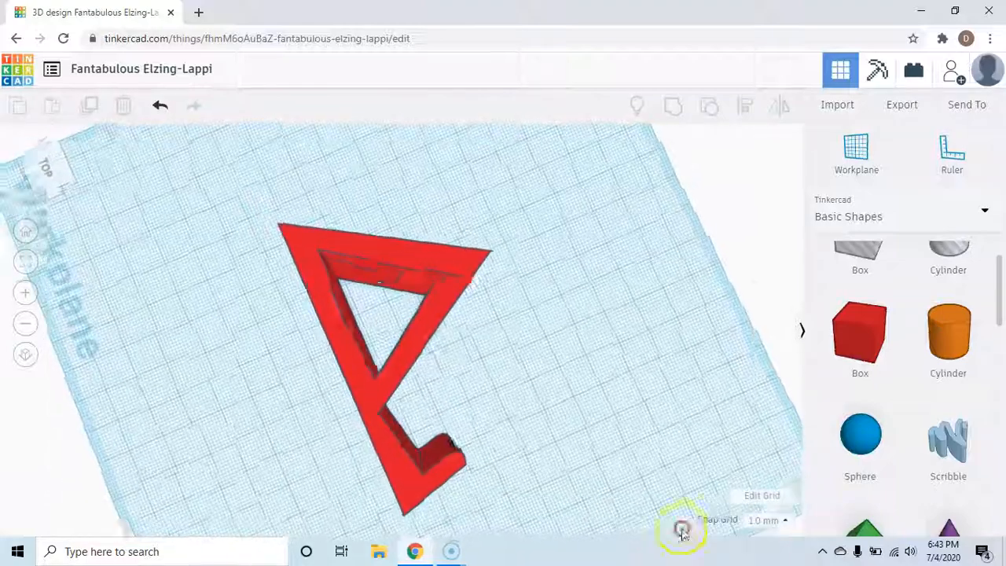
{"action": "right_click", "coordinate": [648, 305]}
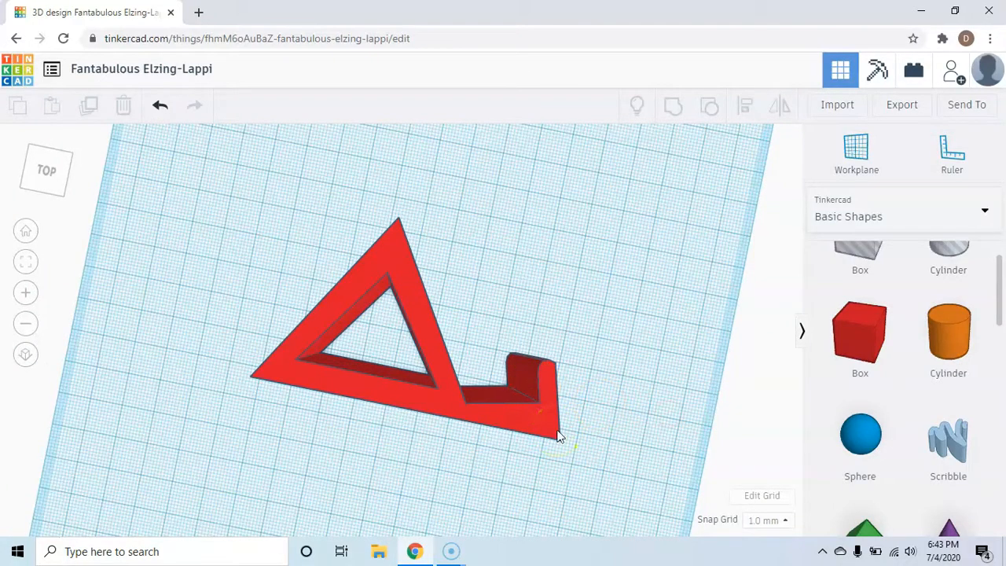
{"action": "left_click_drag", "start_coordinate": [558, 437], "coordinate": [511, 297]}
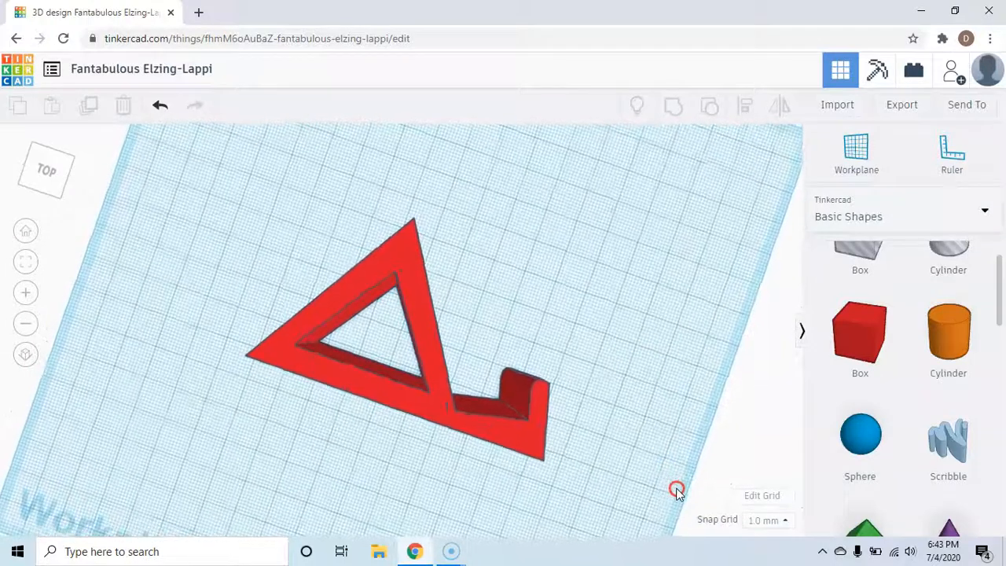
{"action": "mouse_move", "coordinate": [428, 212]}
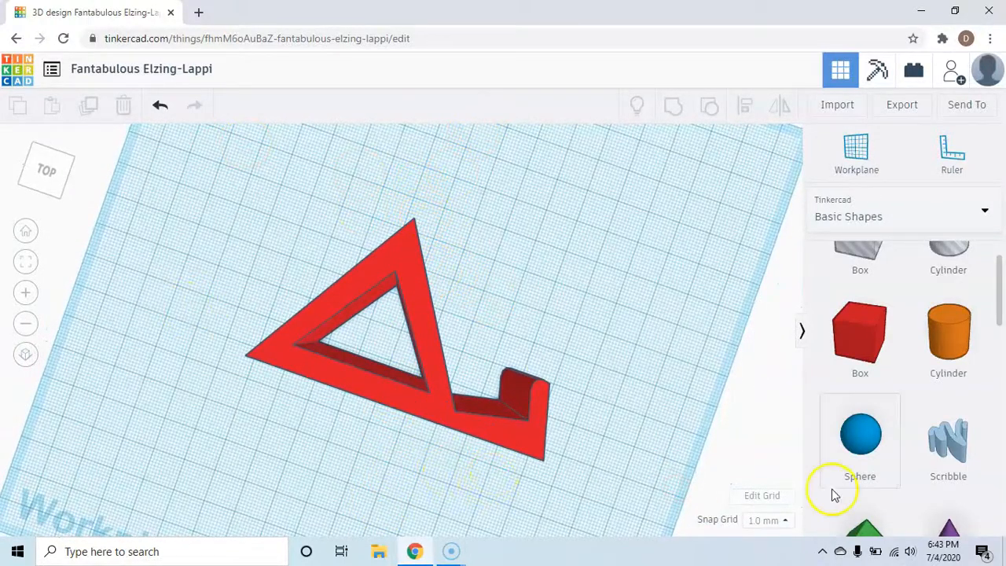
{"action": "mouse_move", "coordinate": [742, 440]}
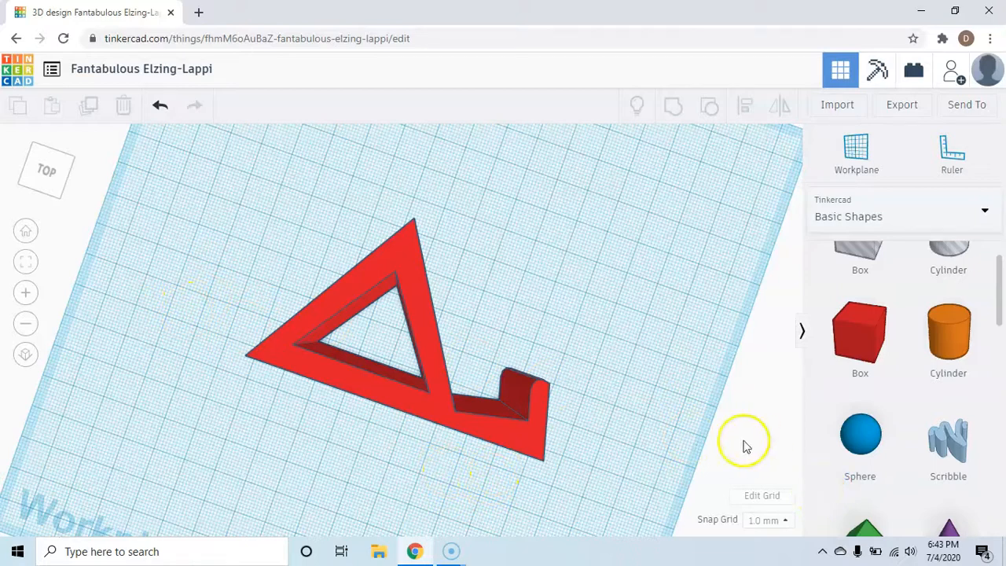
{"action": "mouse_move", "coordinate": [622, 477]}
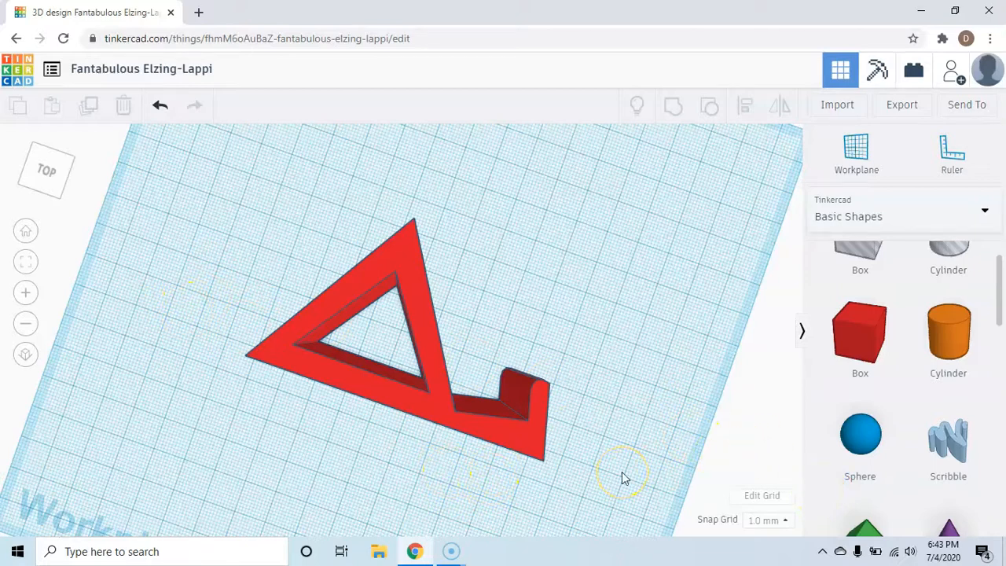
{"action": "mouse_move", "coordinate": [28, 516]}
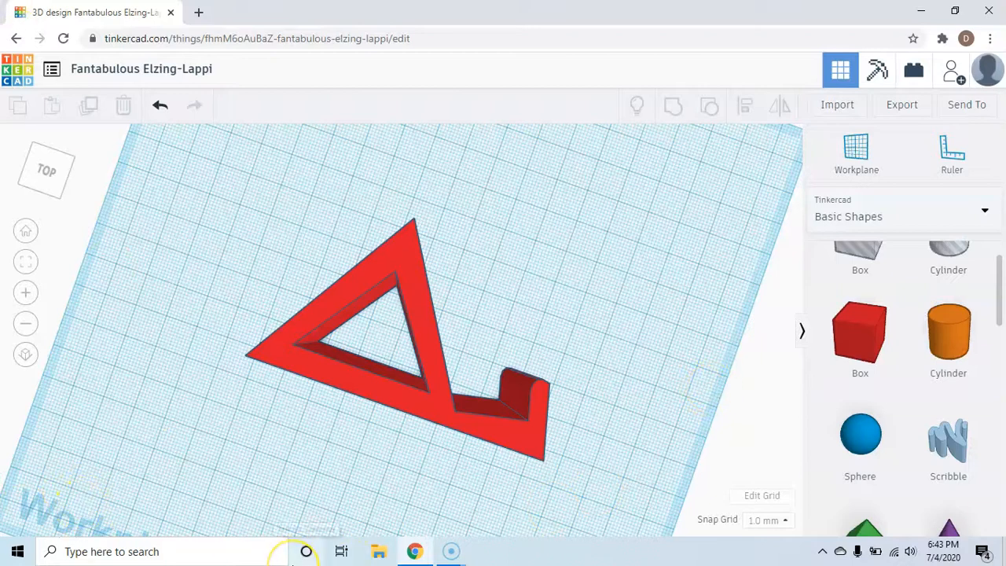
{"action": "mouse_move", "coordinate": [305, 551]}
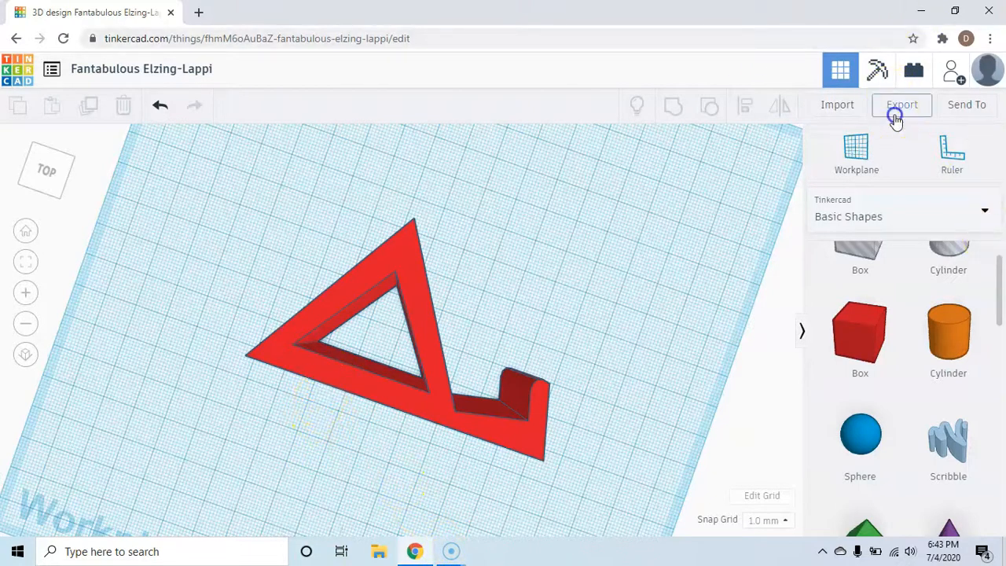
Export the finished holder design as an STL file for 3D printing
{"action": "left_click", "coordinate": [902, 103]}
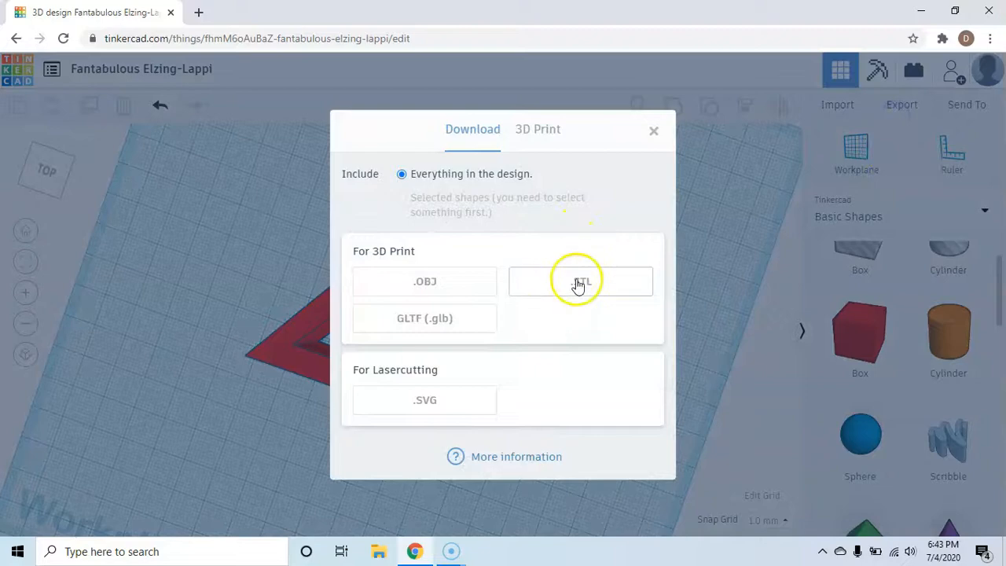
{"action": "left_click", "coordinate": [580, 282]}
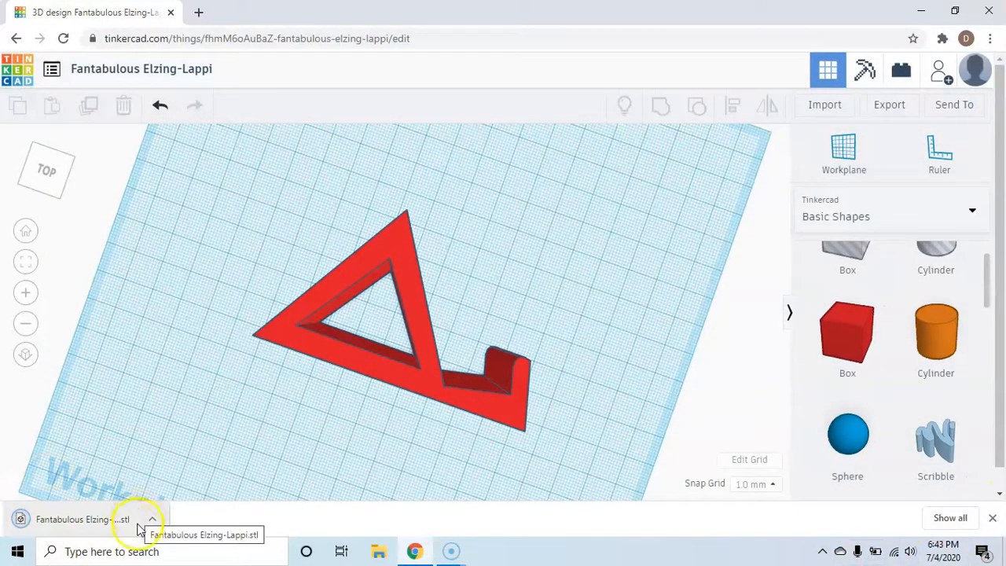
{"action": "mouse_move", "coordinate": [138, 541]}
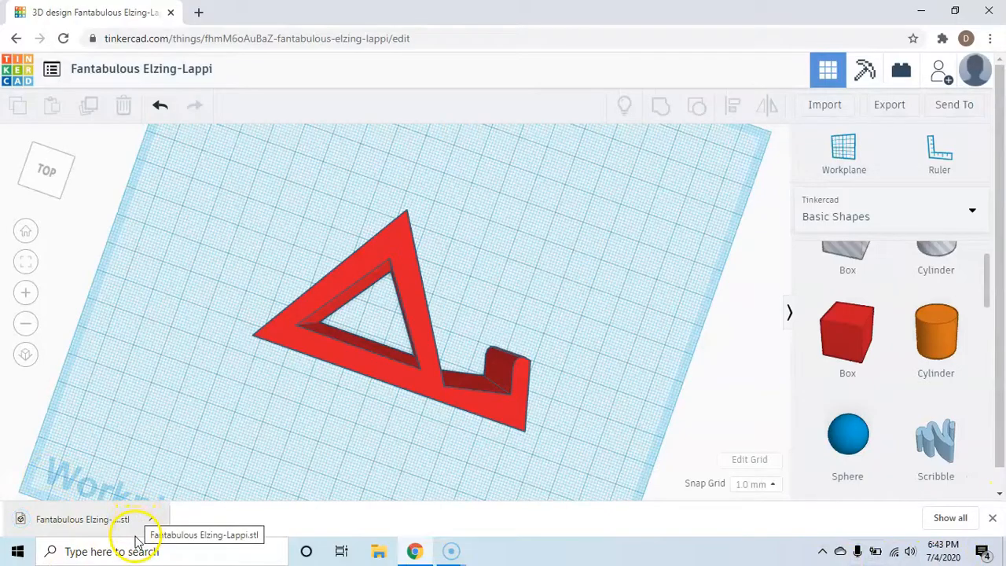